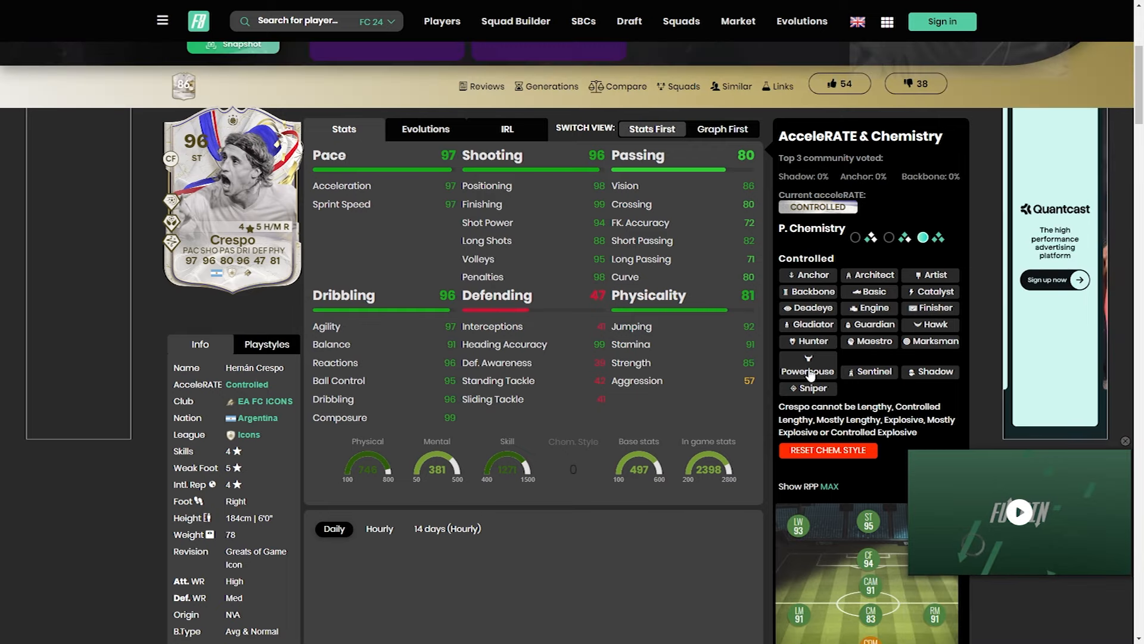
# - Apply the Basic chemistry style to Crespo and scroll through his boosted attributes
pyautogui.click(936, 341)
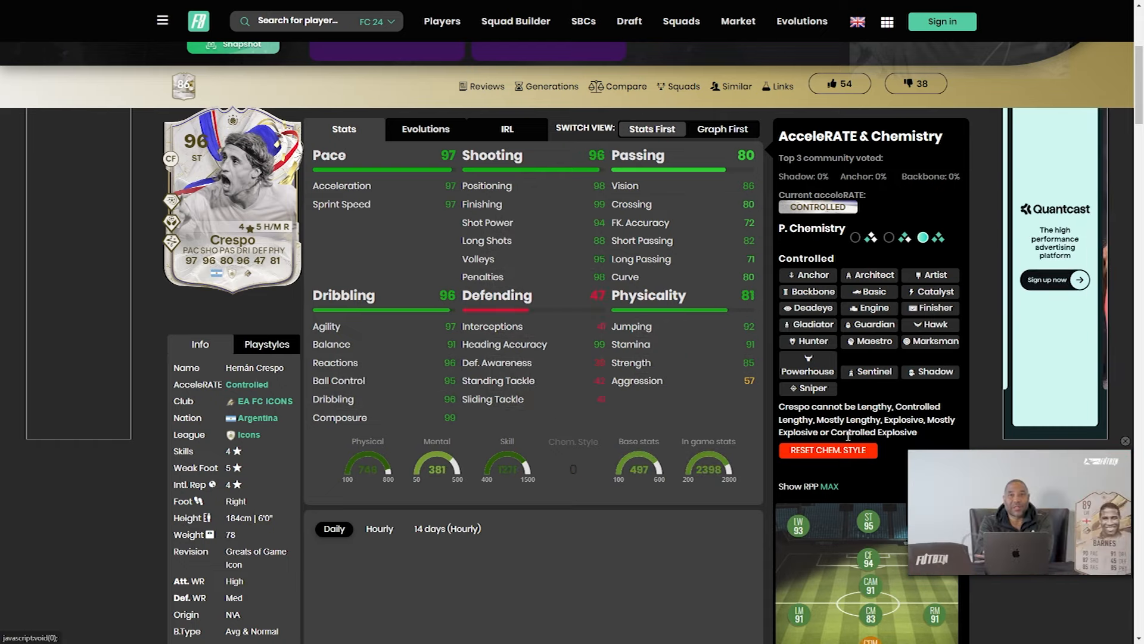
pyautogui.click(869, 292)
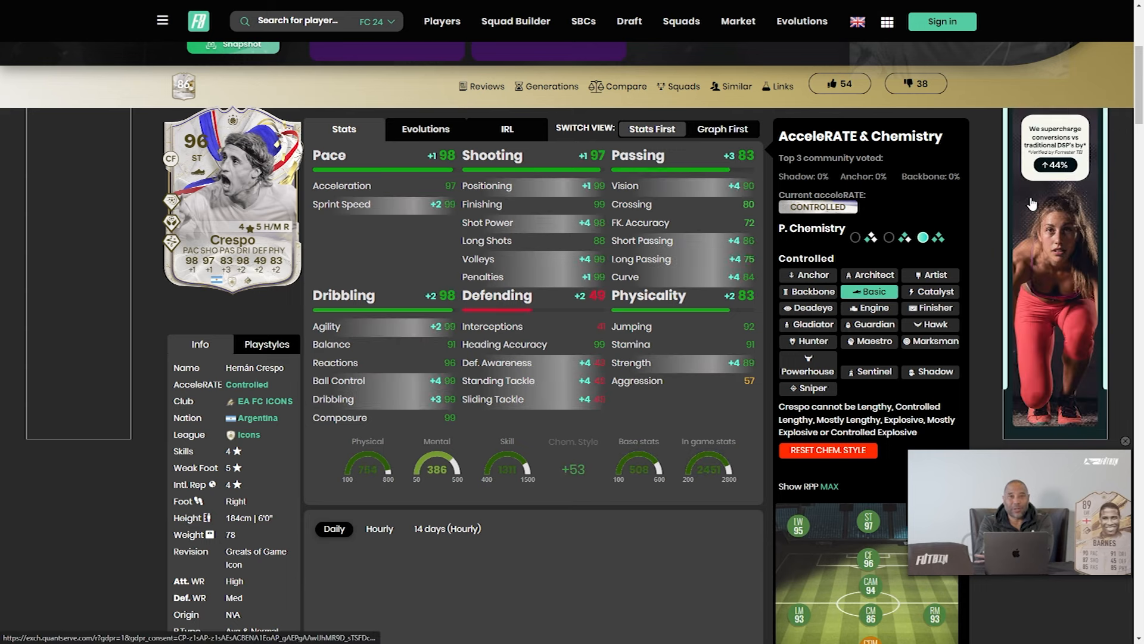
pyautogui.scroll(-3)
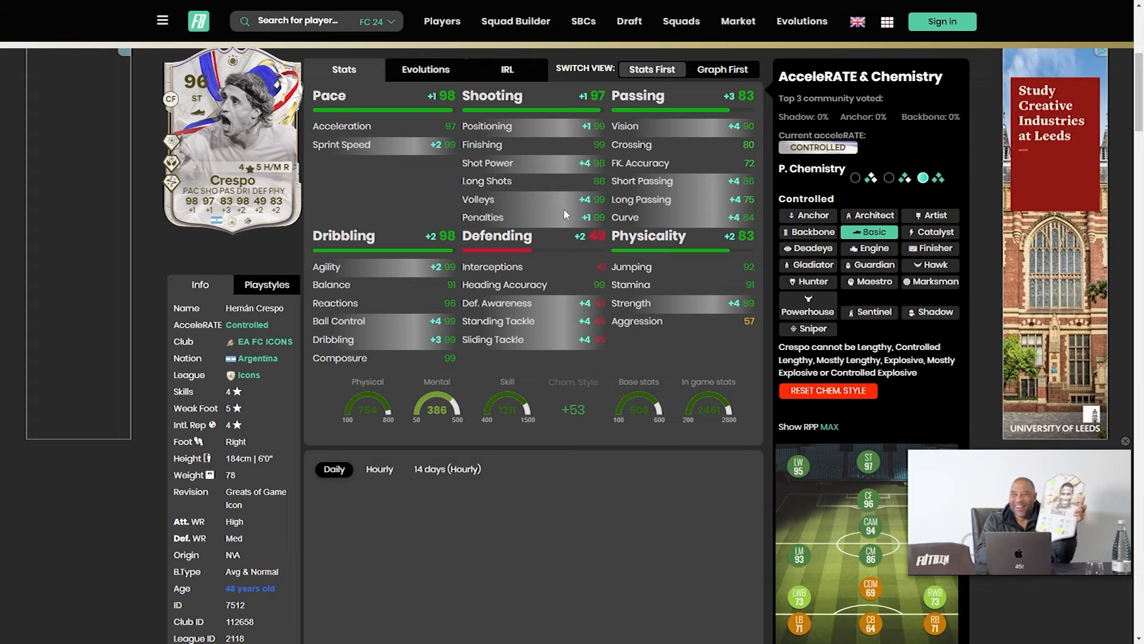
pyautogui.scroll(-3)
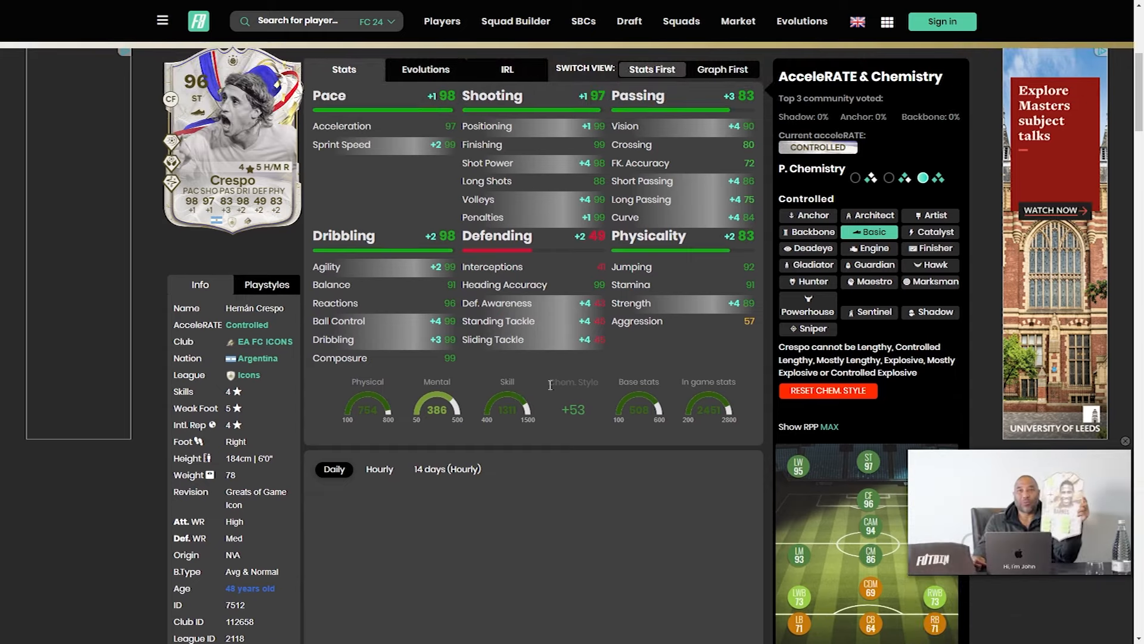
pyautogui.click(869, 248)
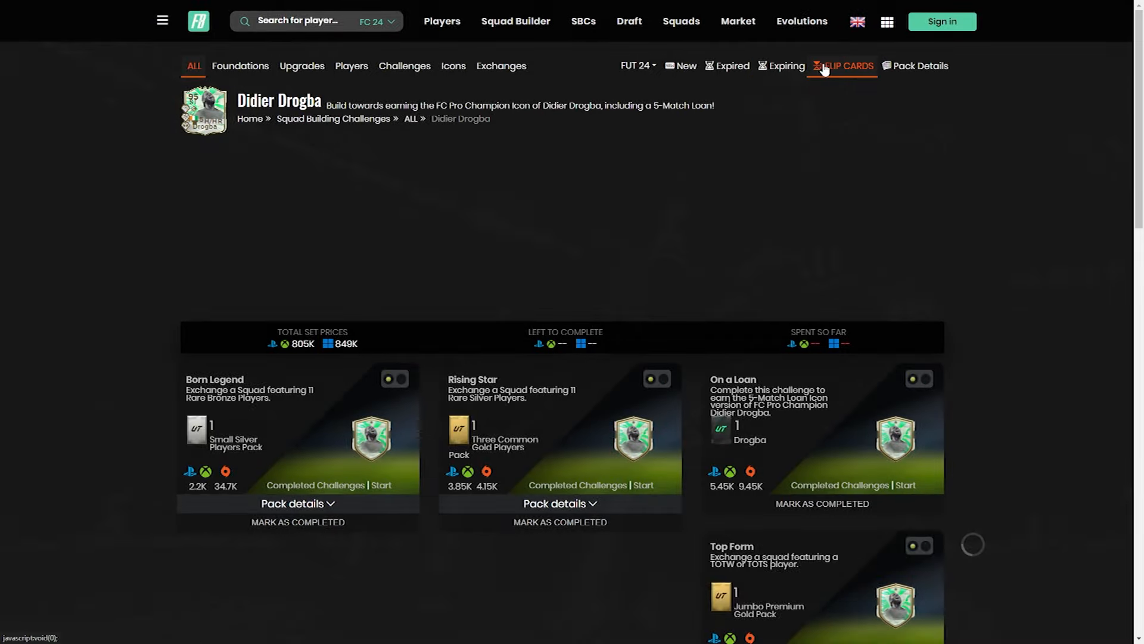
# - Scroll down the Drogba SBC page and open Hernán Crespo's challenge set
pyautogui.scroll(-3)
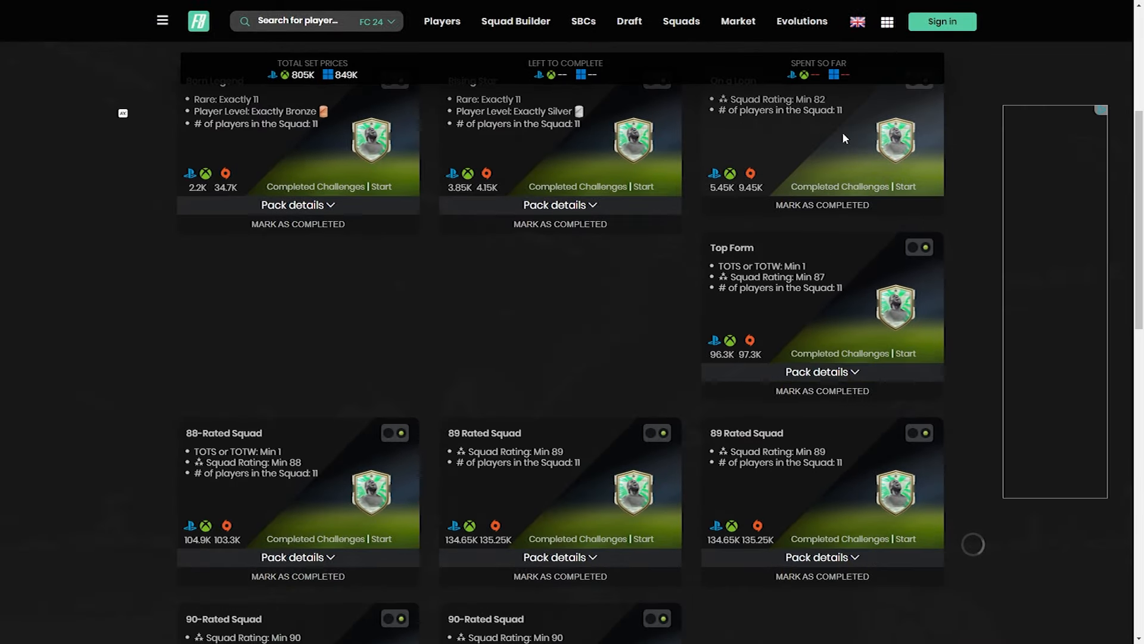
pyautogui.scroll(-3)
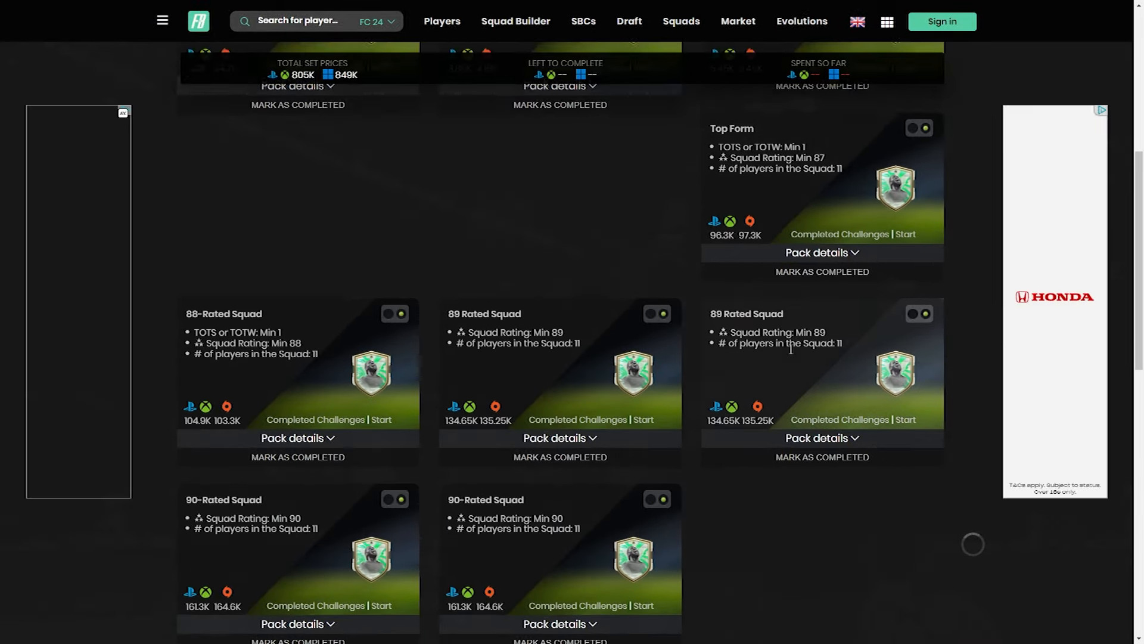
pyautogui.click(681, 21)
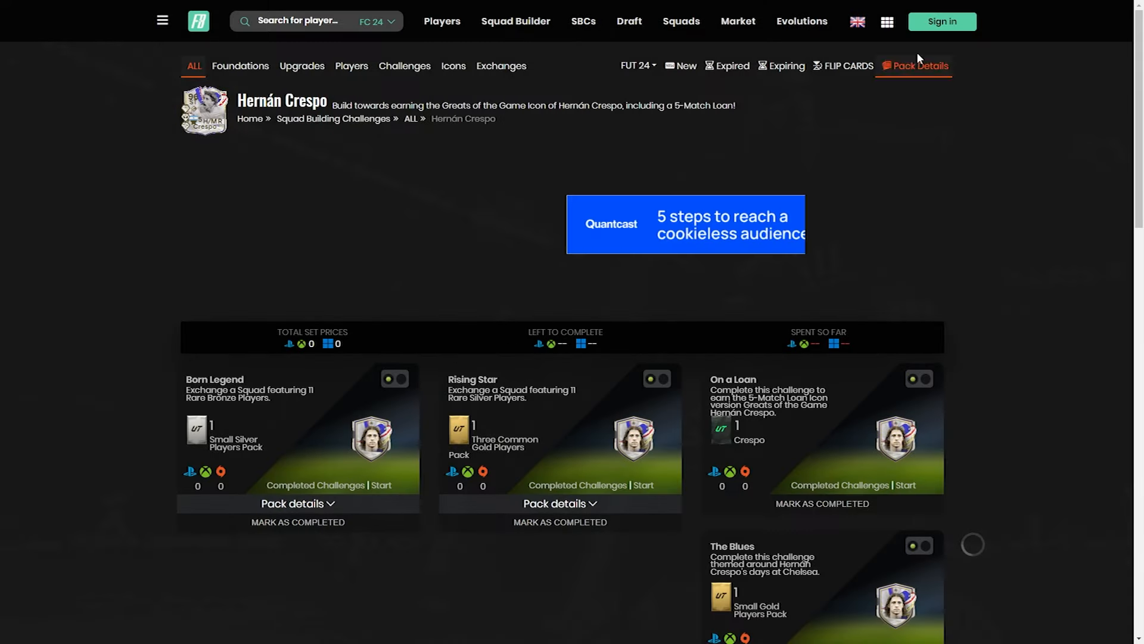
# - Scroll through Crespo's challenges, from Born Legend to 92-Rated Squad
pyautogui.scroll(-3)
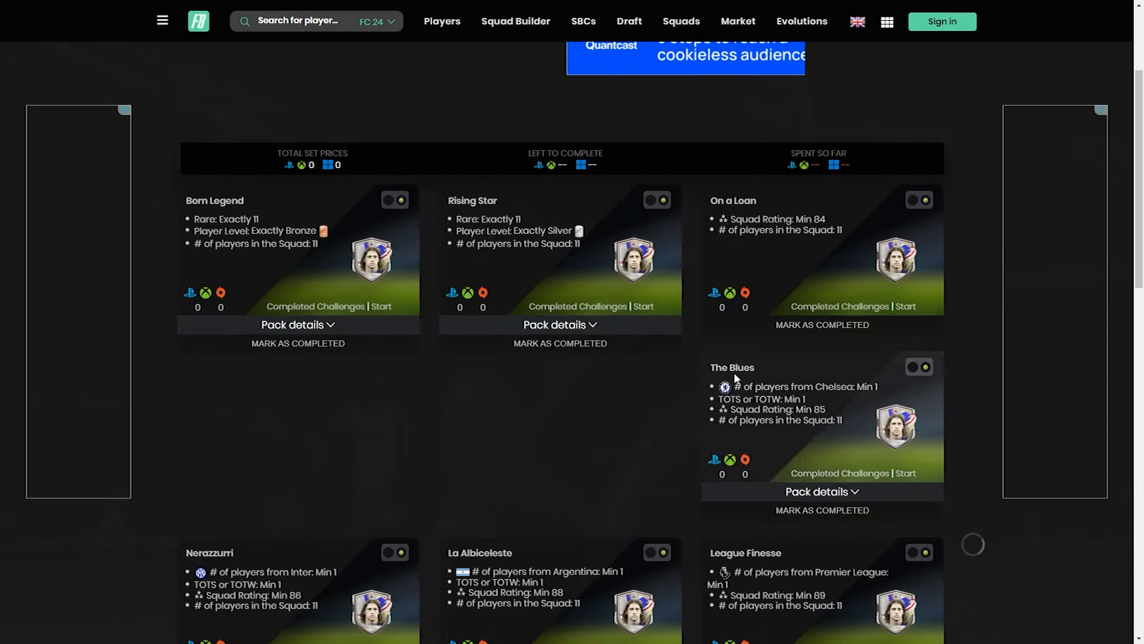
pyautogui.scroll(-3)
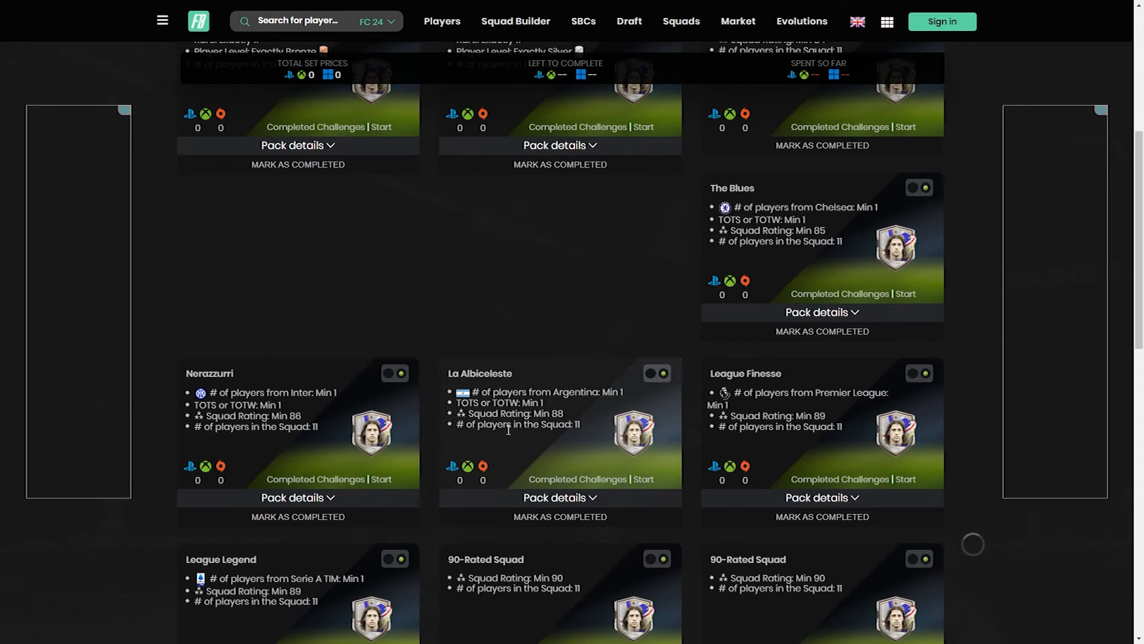
pyautogui.scroll(-3)
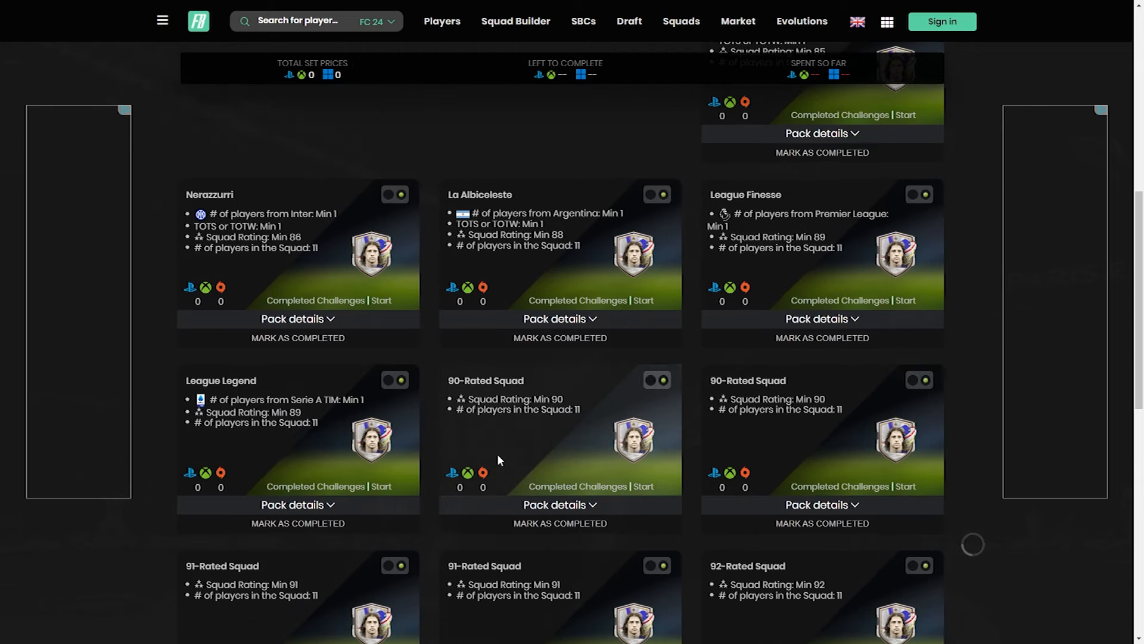
pyautogui.scroll(-3)
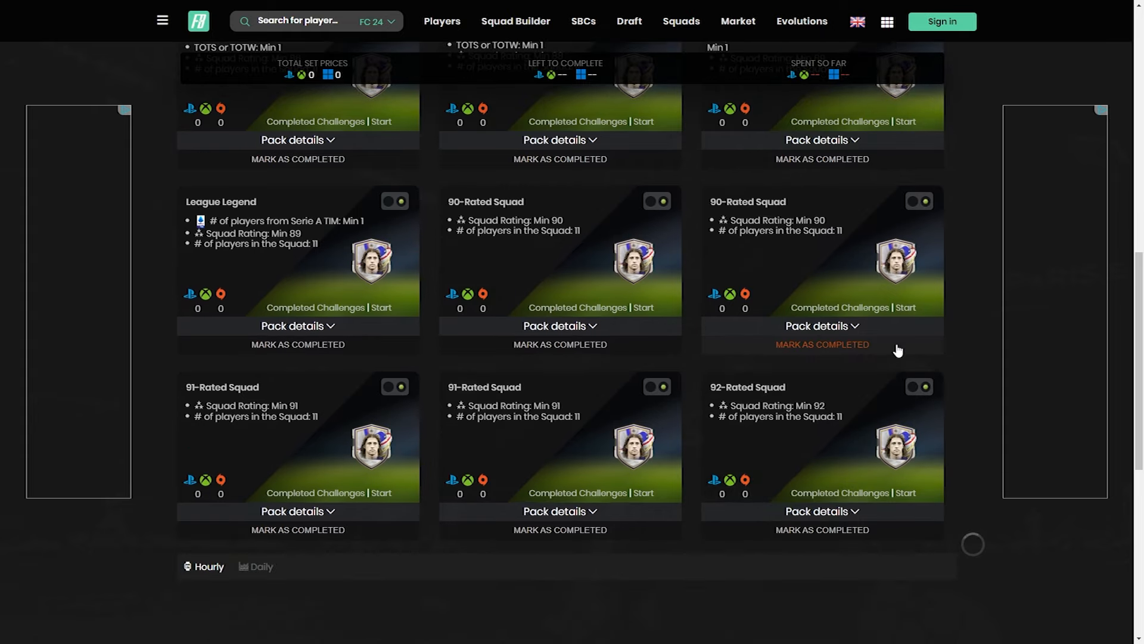
pyautogui.click(583, 20)
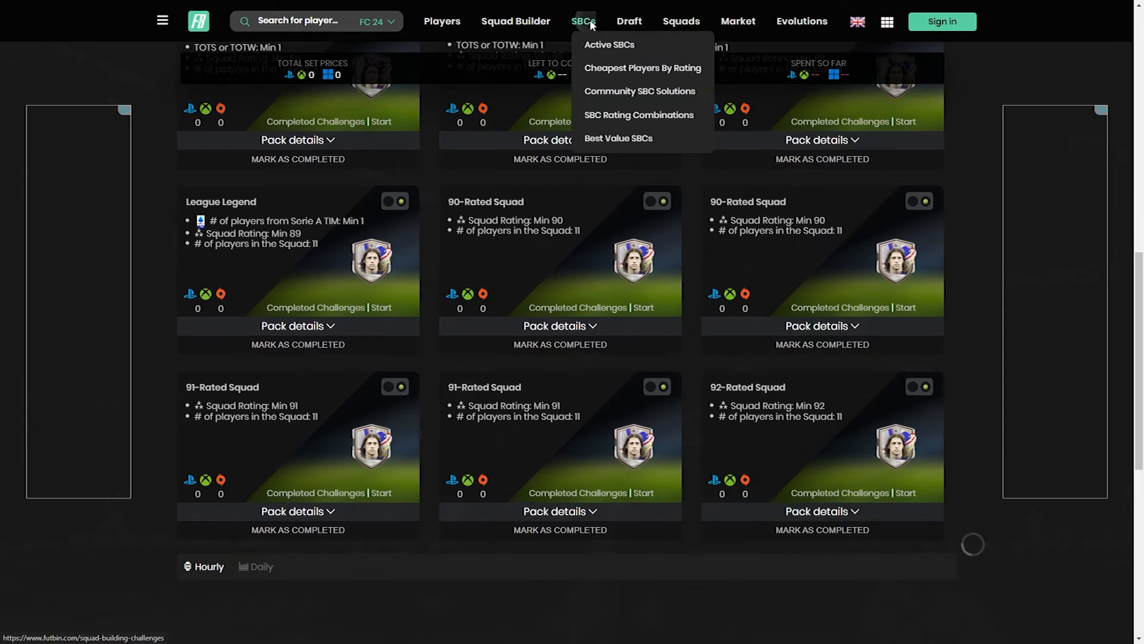
# - Open the SBC overview and scroll through the Players challenges
pyautogui.click(608, 45)
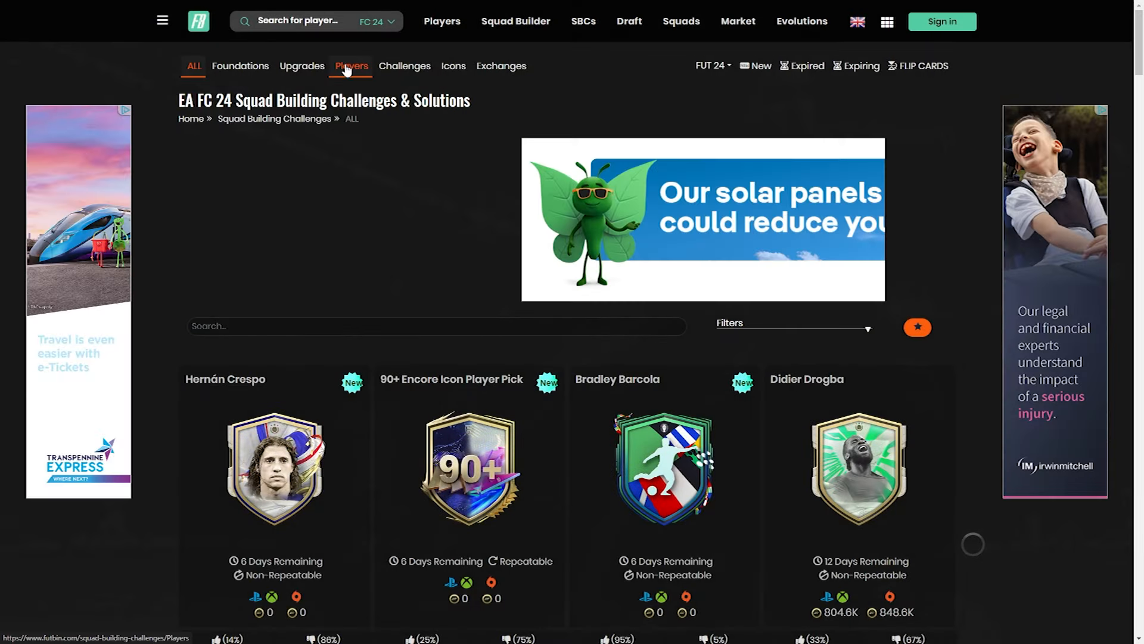
pyautogui.scroll(-3)
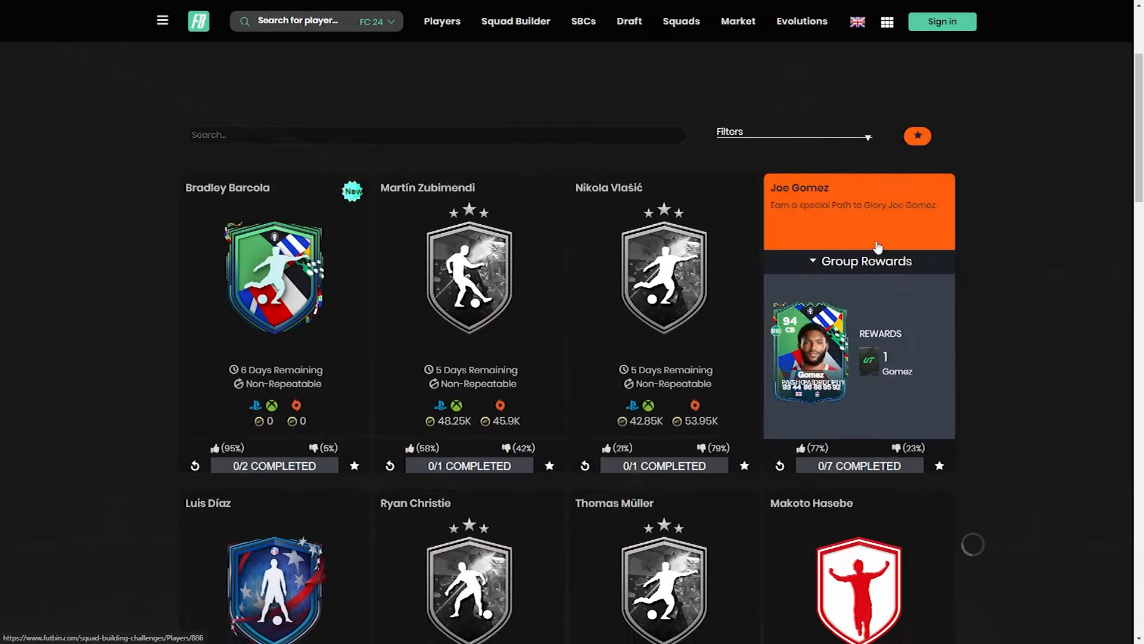
pyautogui.scroll(-3)
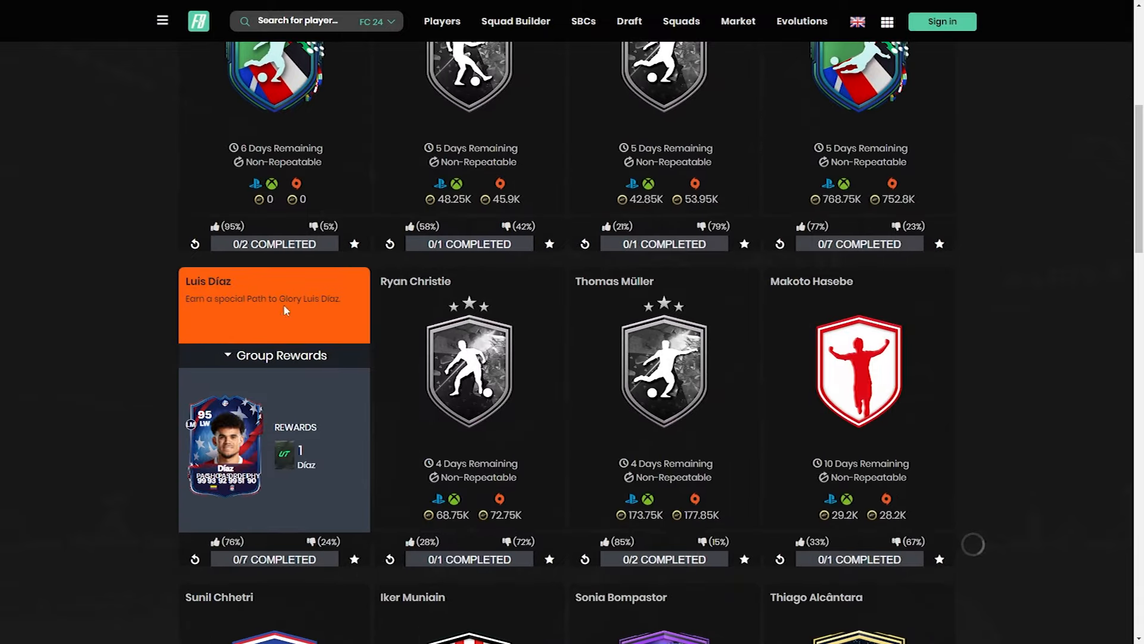
# - Review Luis Díaz's challenge set, about 842K total, then return to the SBC overview
pyautogui.click(273, 307)
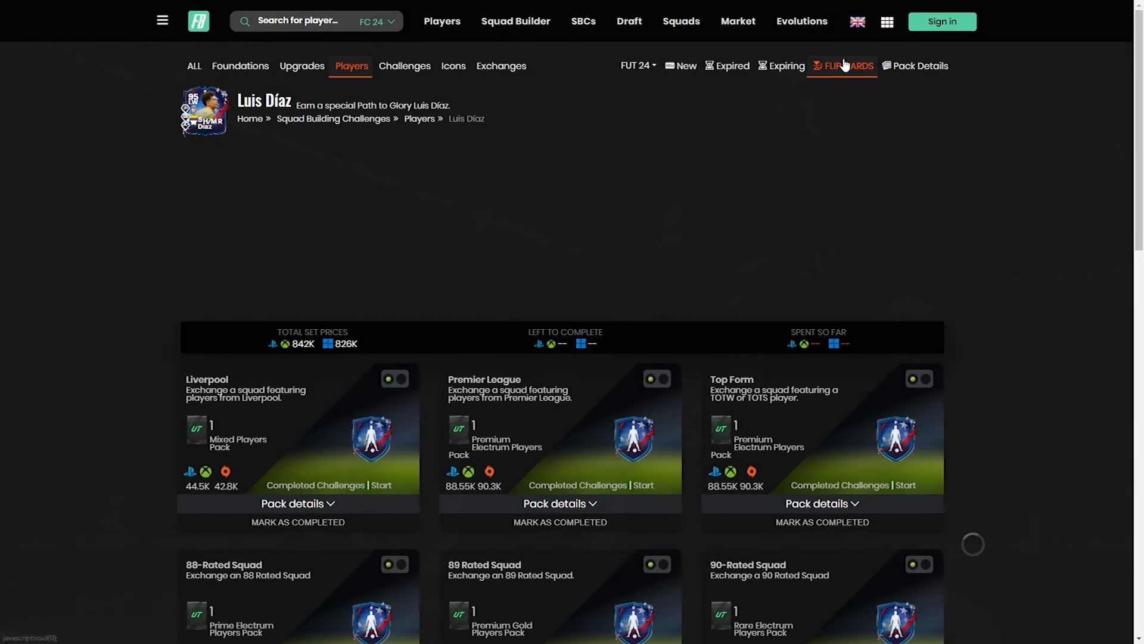
pyautogui.scroll(-3)
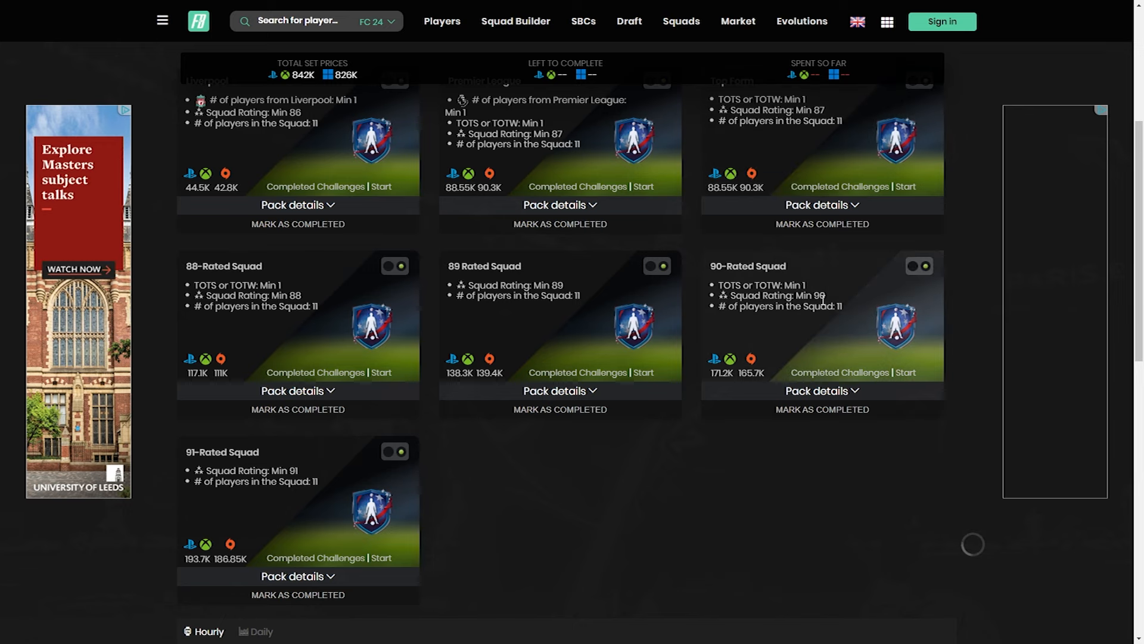
pyautogui.click(738, 22)
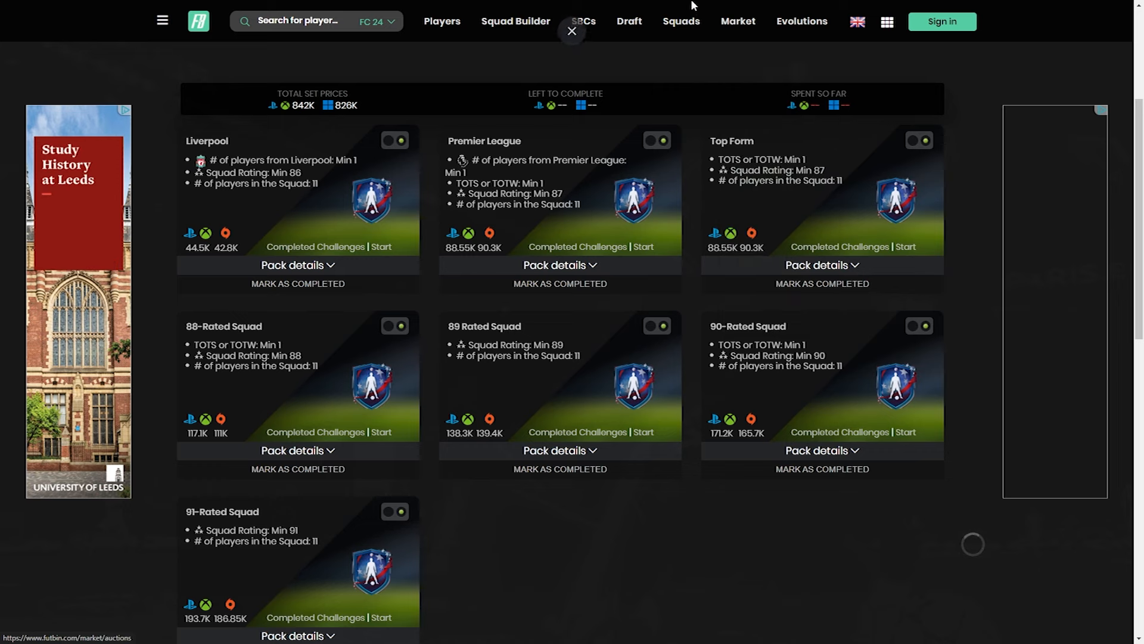
pyautogui.click(583, 20)
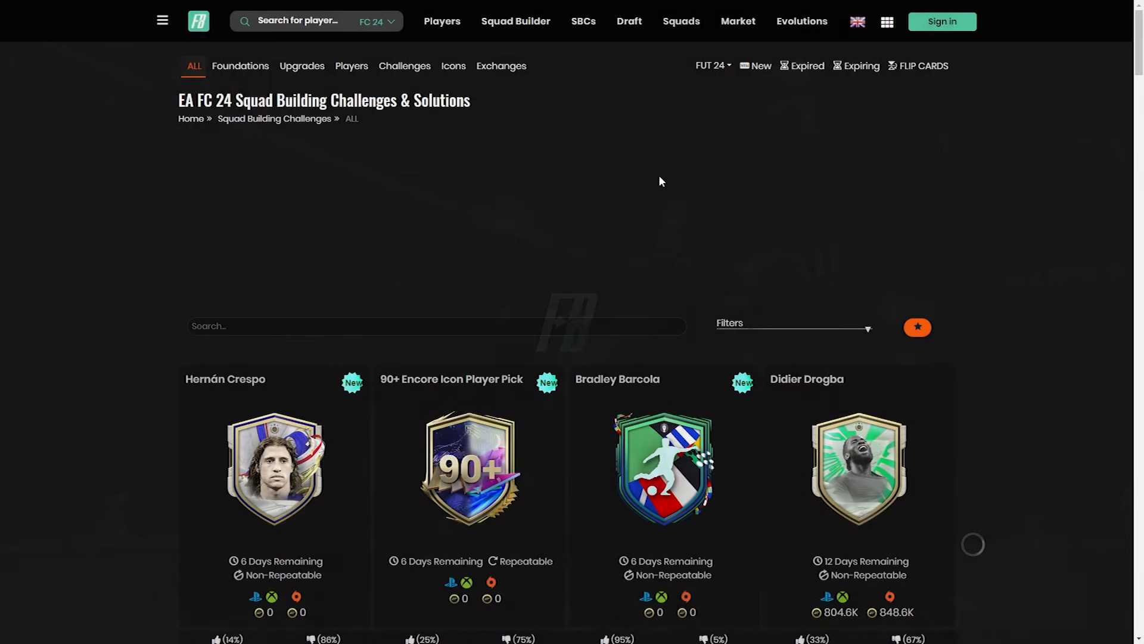
# - Open Crespo's SBC and read The Blues, Nerazzurri, La Albiceleste and 90-Rated Squad requirements
pyautogui.click(274, 467)
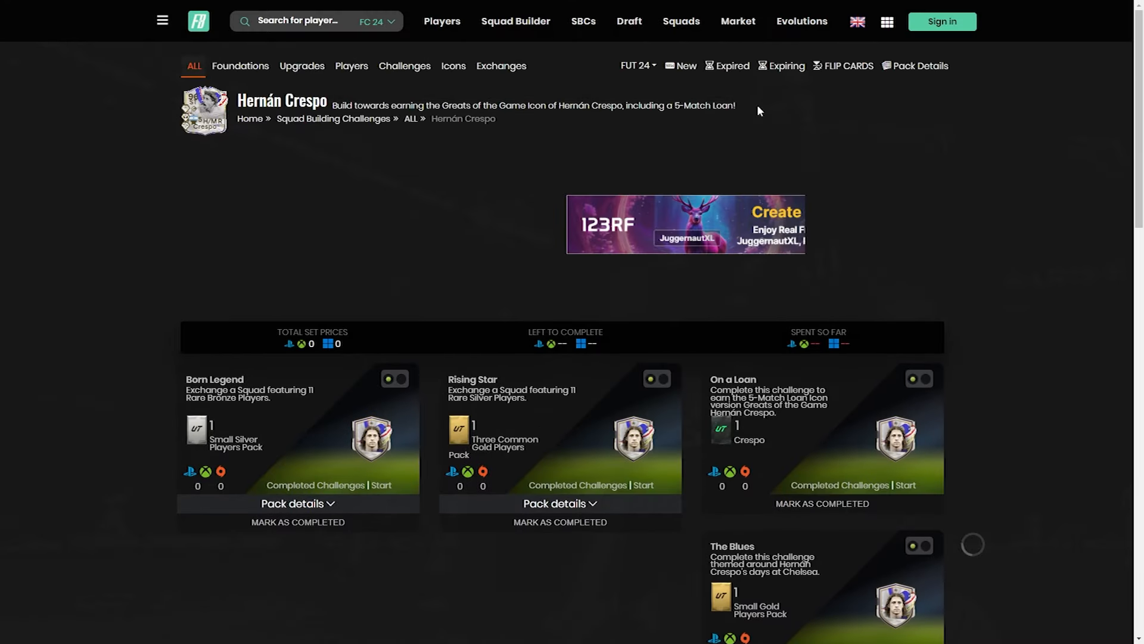
pyautogui.scroll(-3)
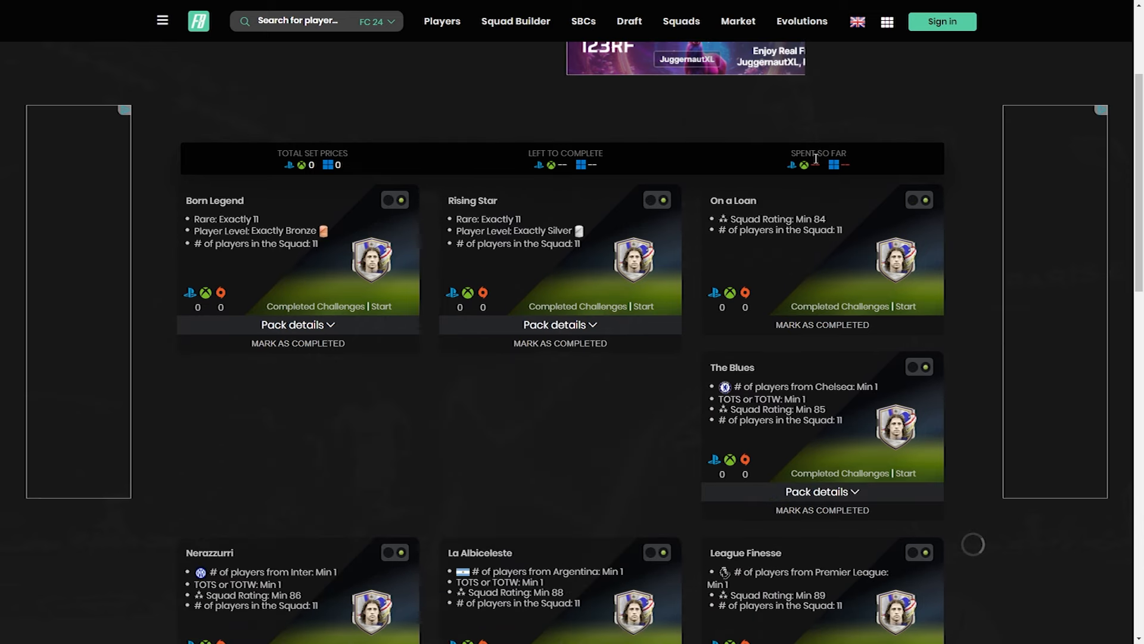
pyautogui.scroll(-3)
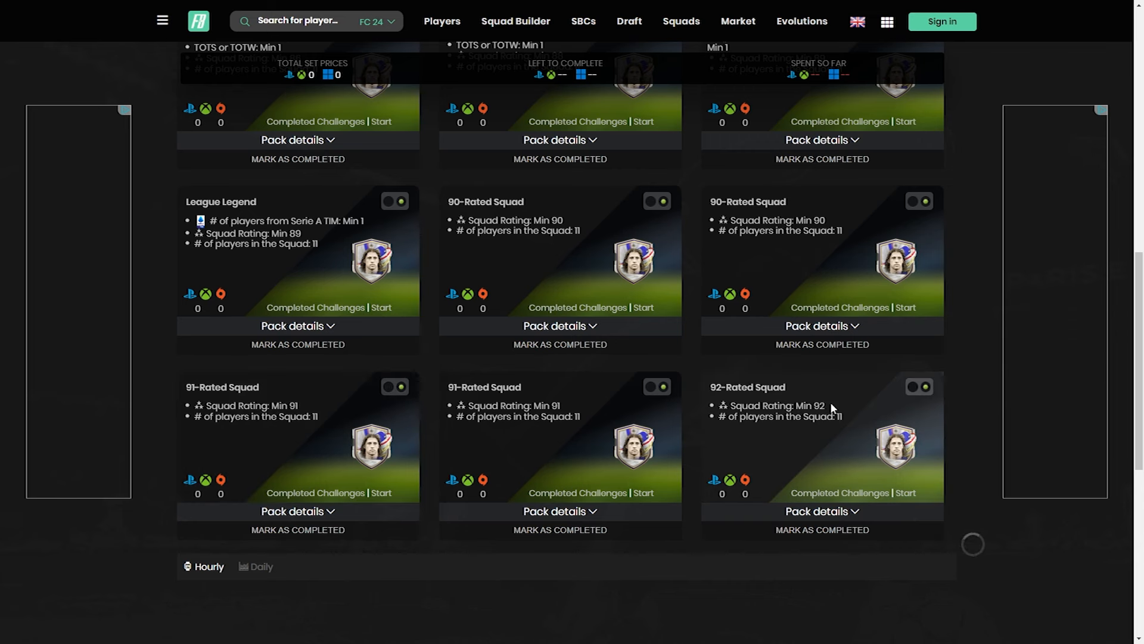
pyautogui.moveTo(605, 292)
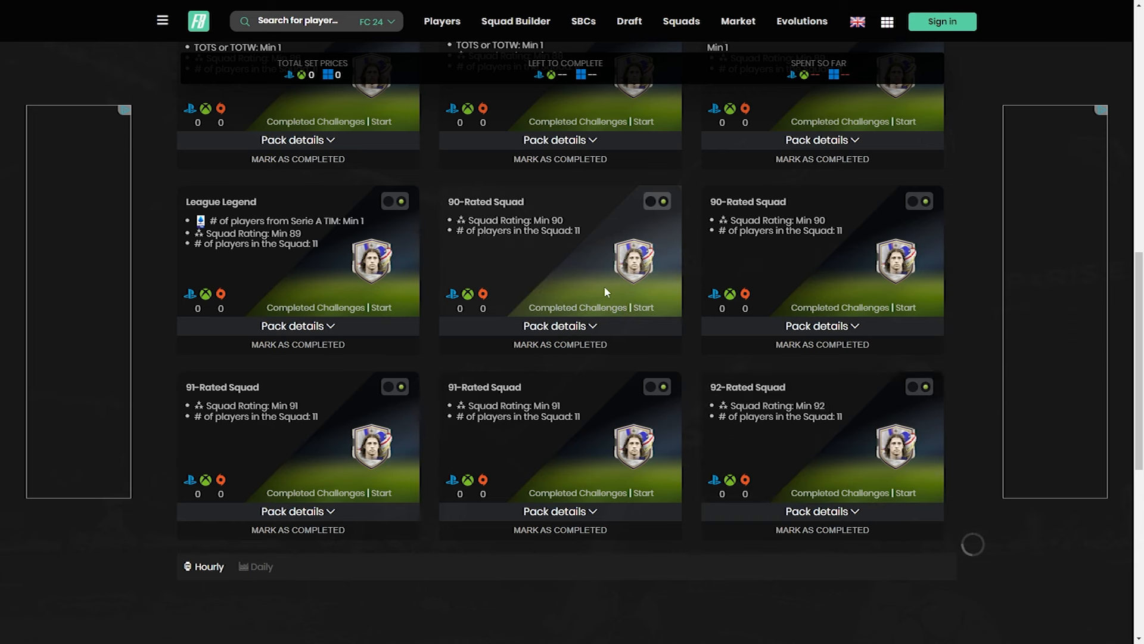
pyautogui.moveTo(913, 294)
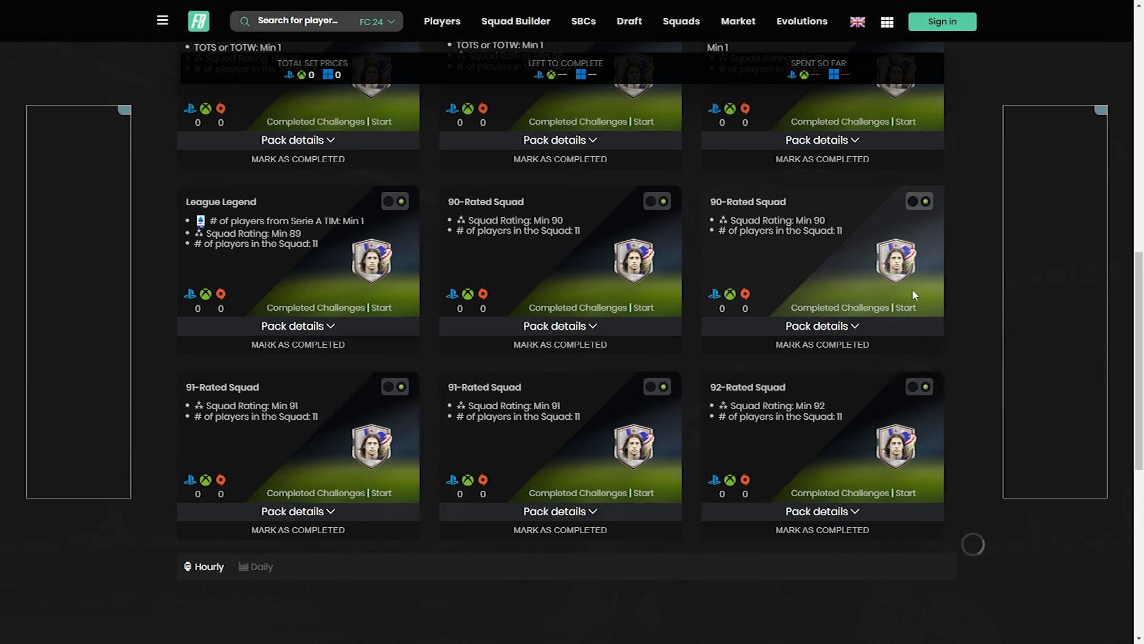
pyautogui.scroll(-3)
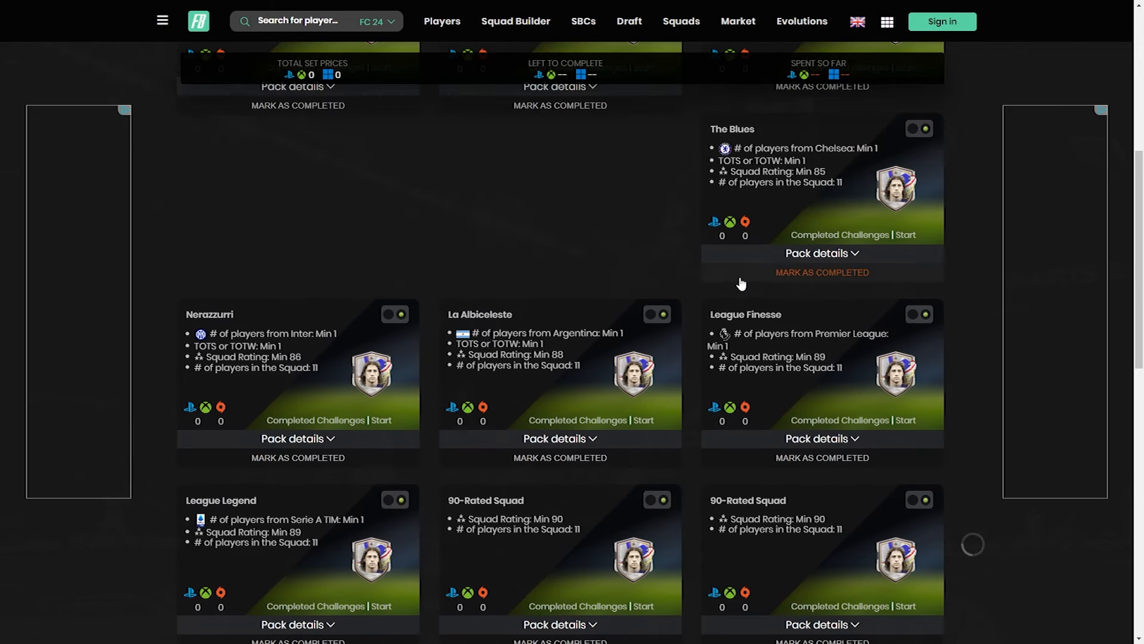
pyautogui.scroll(3)
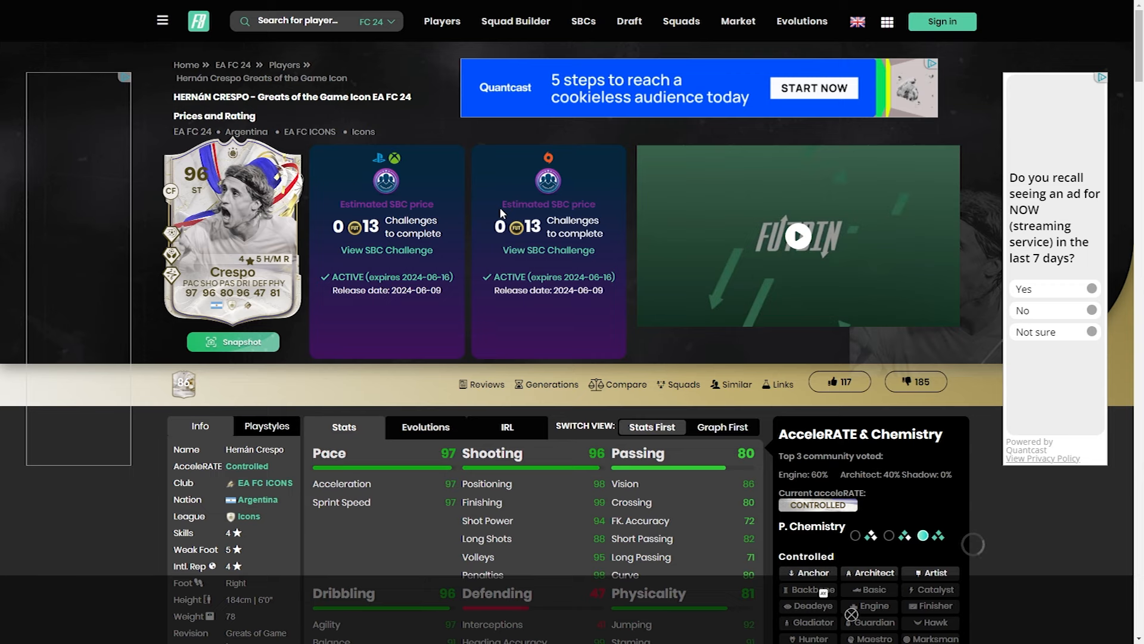
# - Scroll to Crespo's attribute breakdown: Dribbling 96, Defending 47, Physicality 81, Controlled AcceleRATE
pyautogui.scroll(-3)
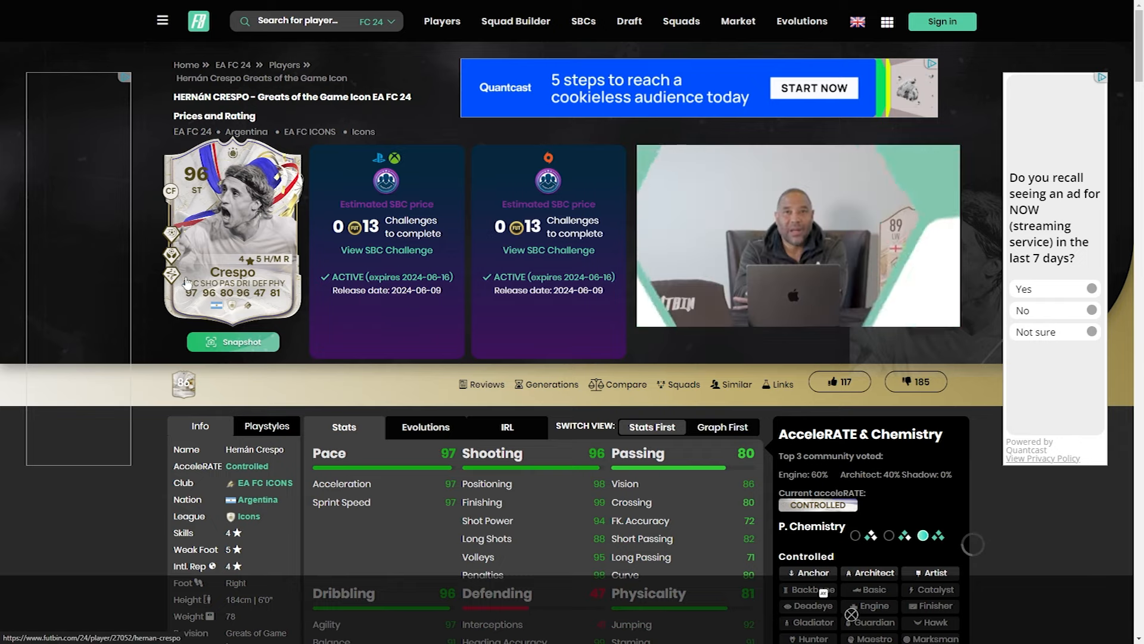
pyautogui.scroll(-3)
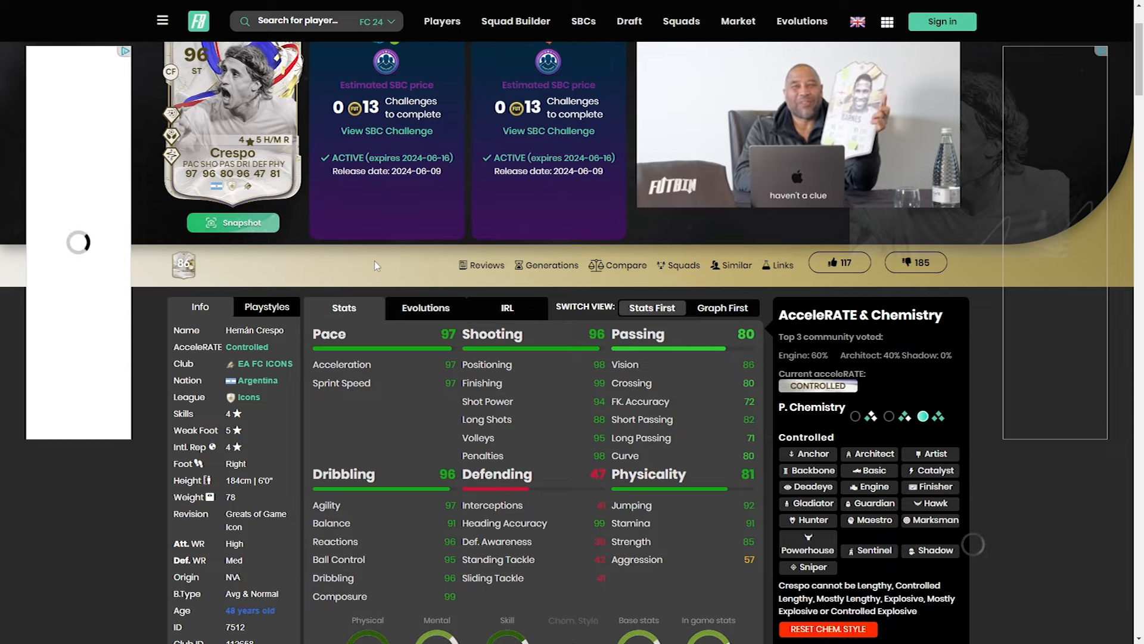
pyautogui.scroll(-3)
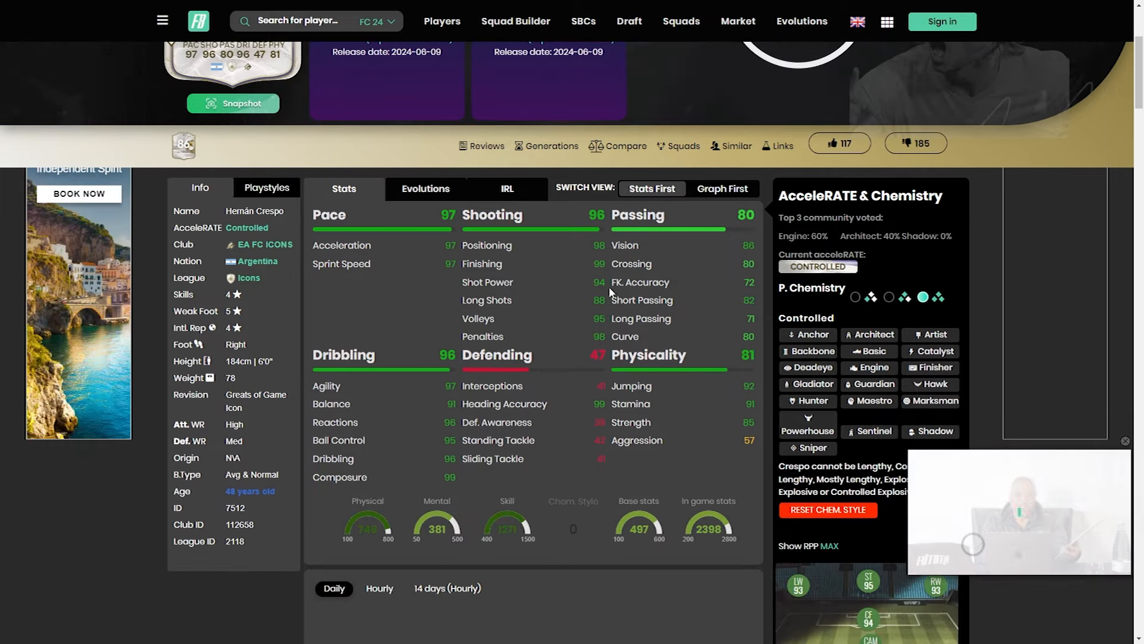
pyautogui.scroll(-3)
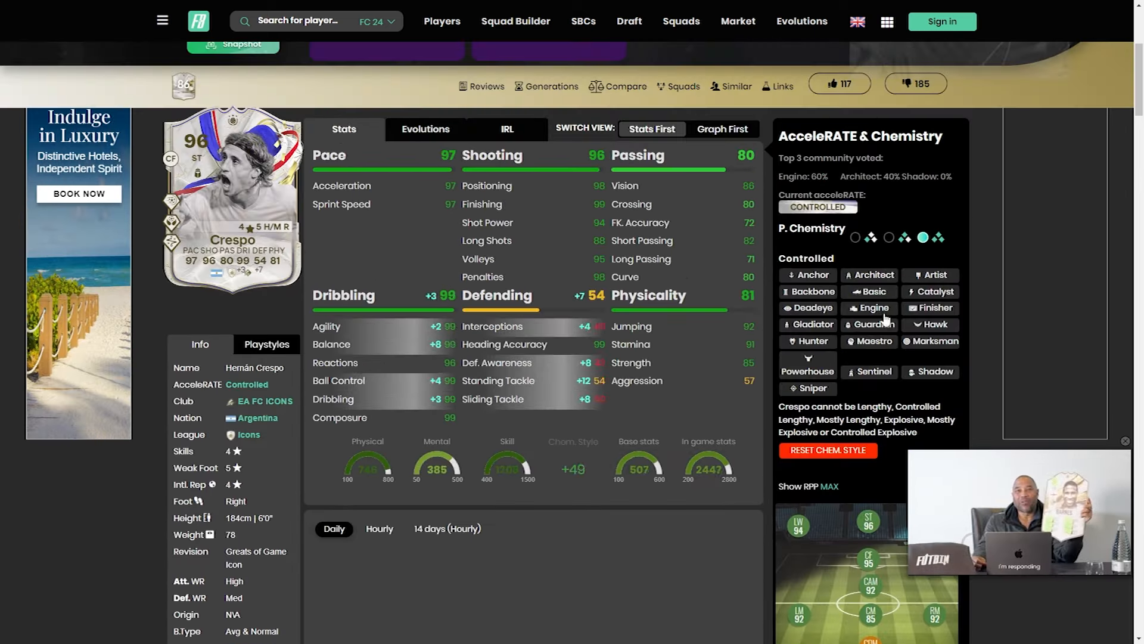
# - Apply Engine chemistry to Crespo, raising Pace to 99, Passing to 85 and Dribbling to 98
pyautogui.click(874, 308)
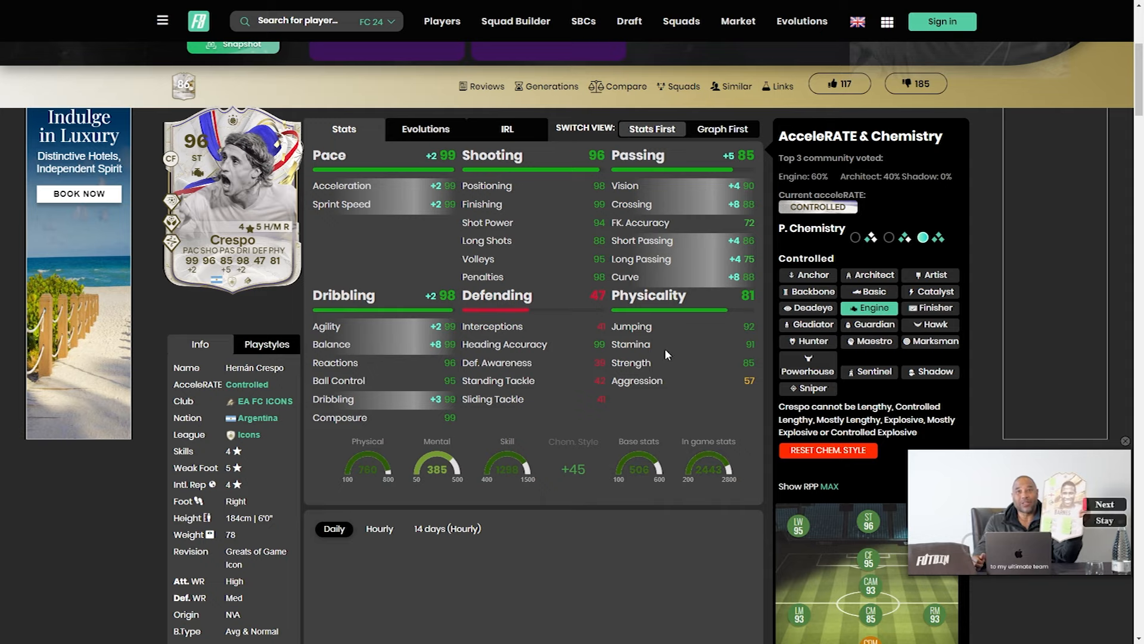
pyautogui.scroll(-3)
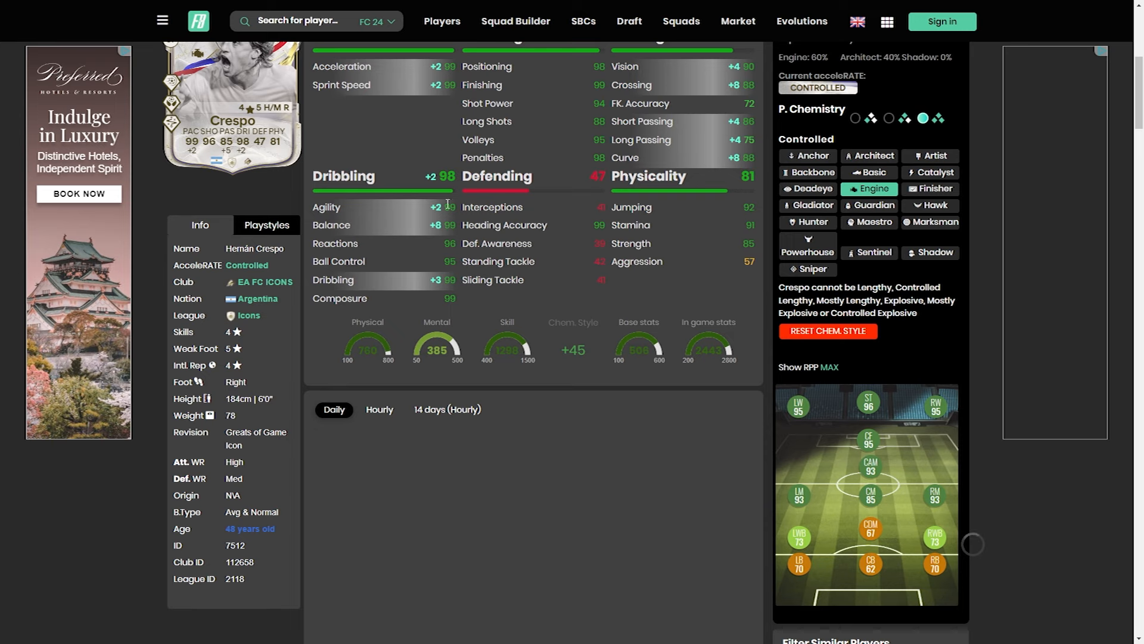
pyautogui.scroll(-3)
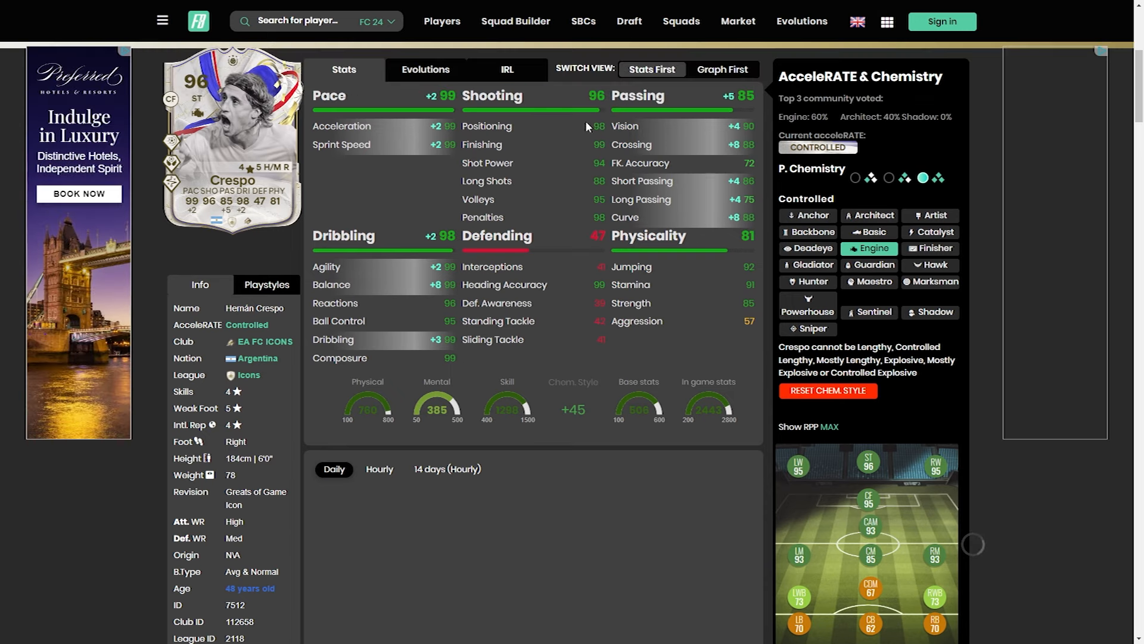
pyautogui.moveTo(596, 146)
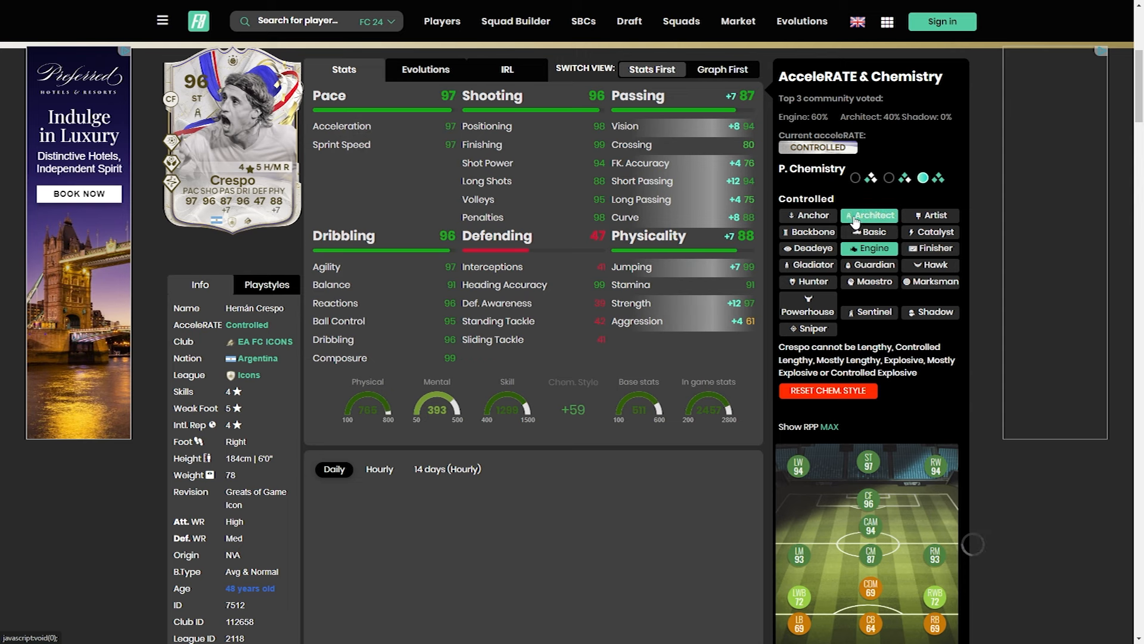
# - Preview Crespo's stat boosts by switching between the Architect and Basic chemistry styles
pyautogui.click(869, 231)
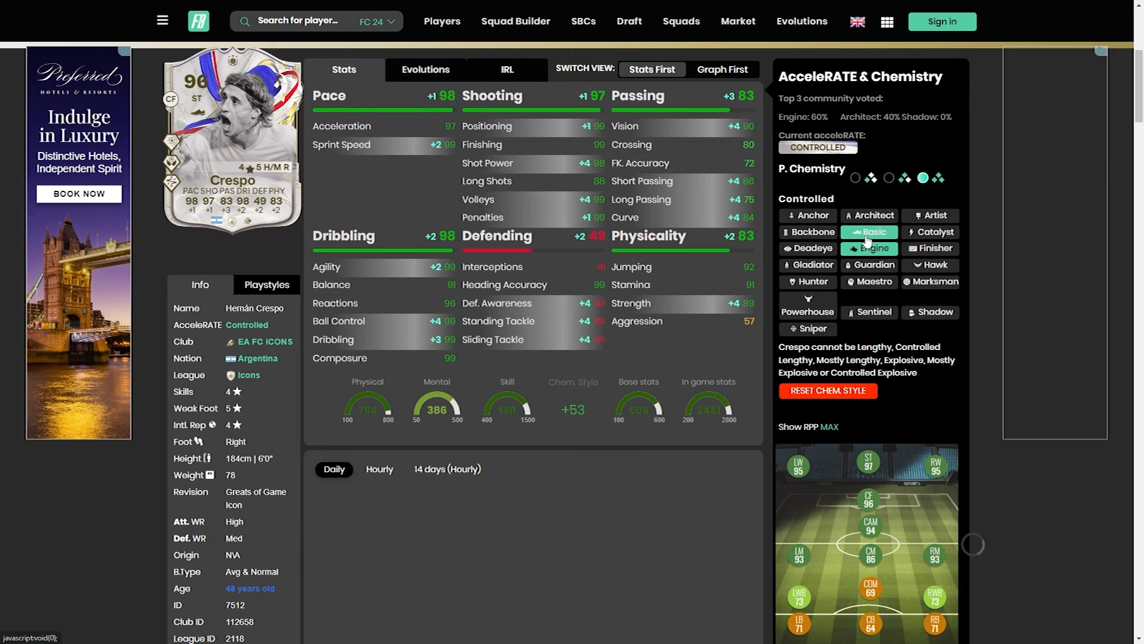
pyautogui.click(872, 215)
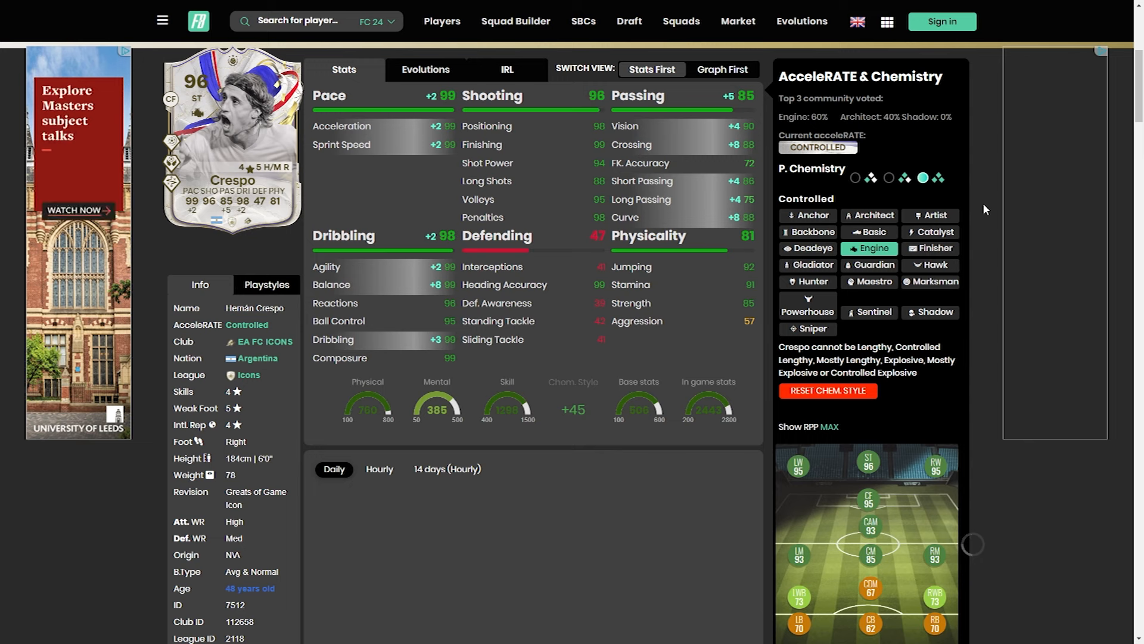
pyautogui.click(869, 214)
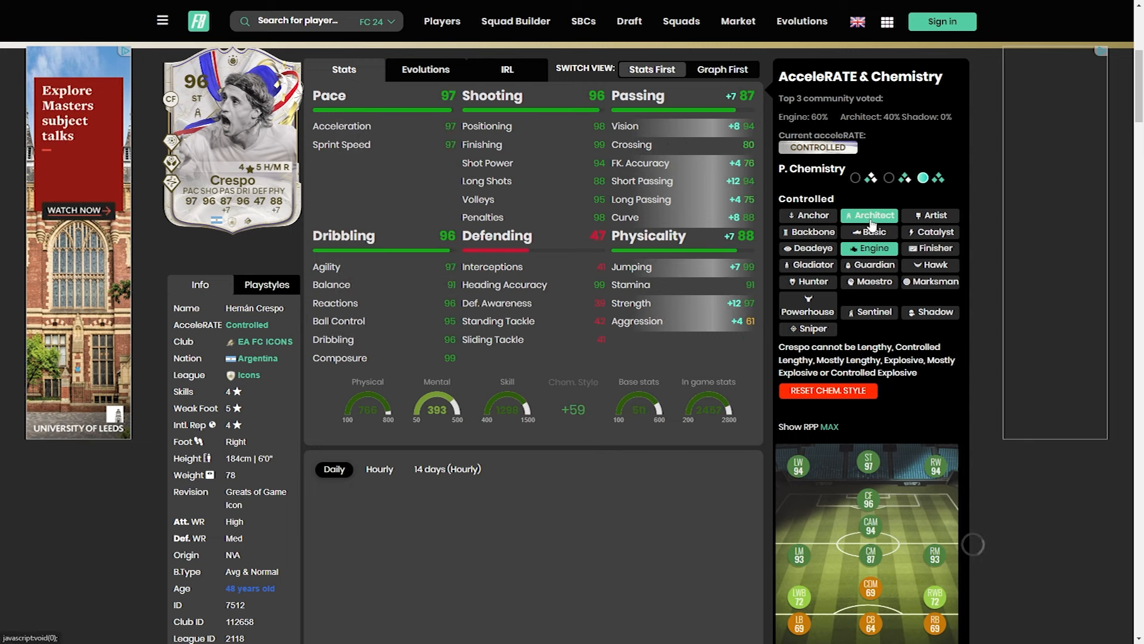
pyautogui.click(868, 214)
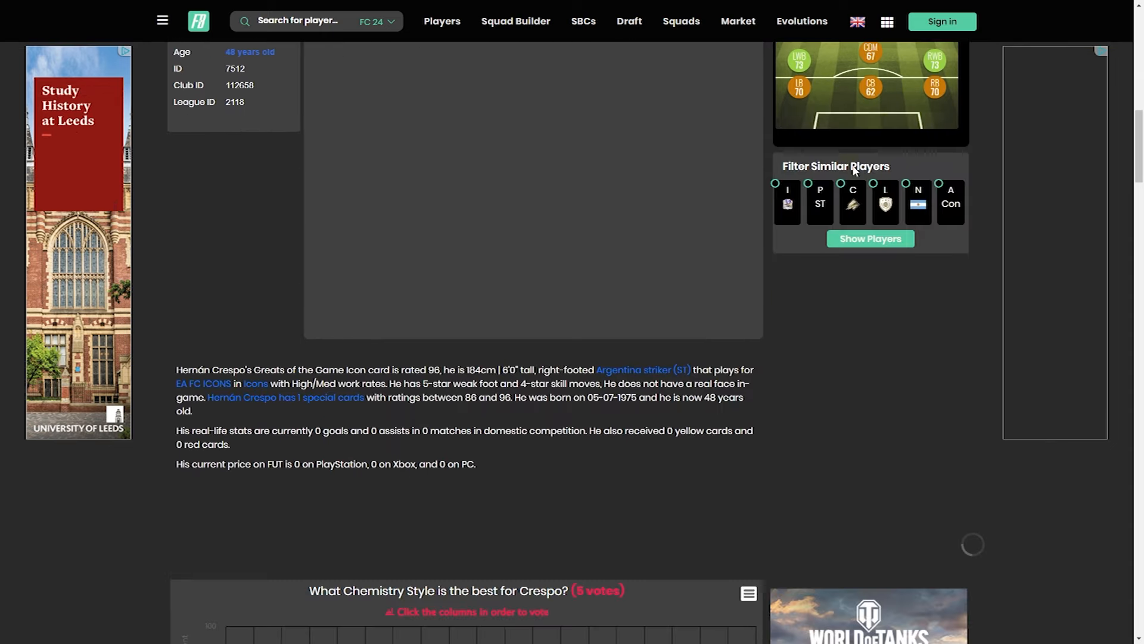
# - Reload Crespo's page to show his card, SBC price estimates and base stats again
pyautogui.scroll(-3)
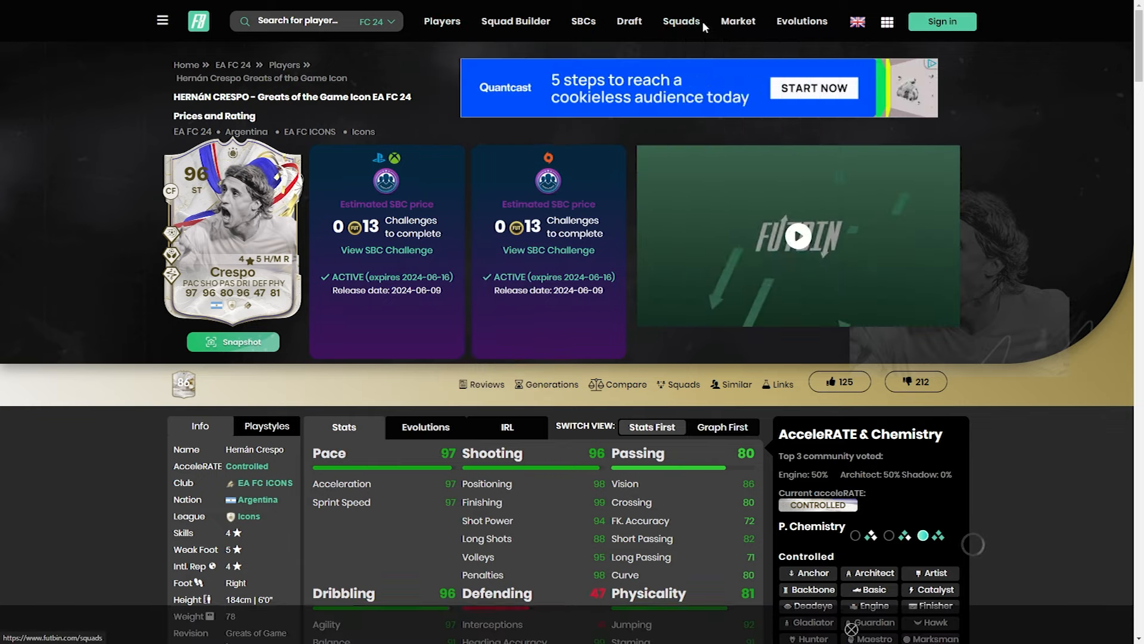
# - Browse the Greats of the Game Icon squad, then the Greats of the Game Hero squad
pyautogui.click(679, 20)
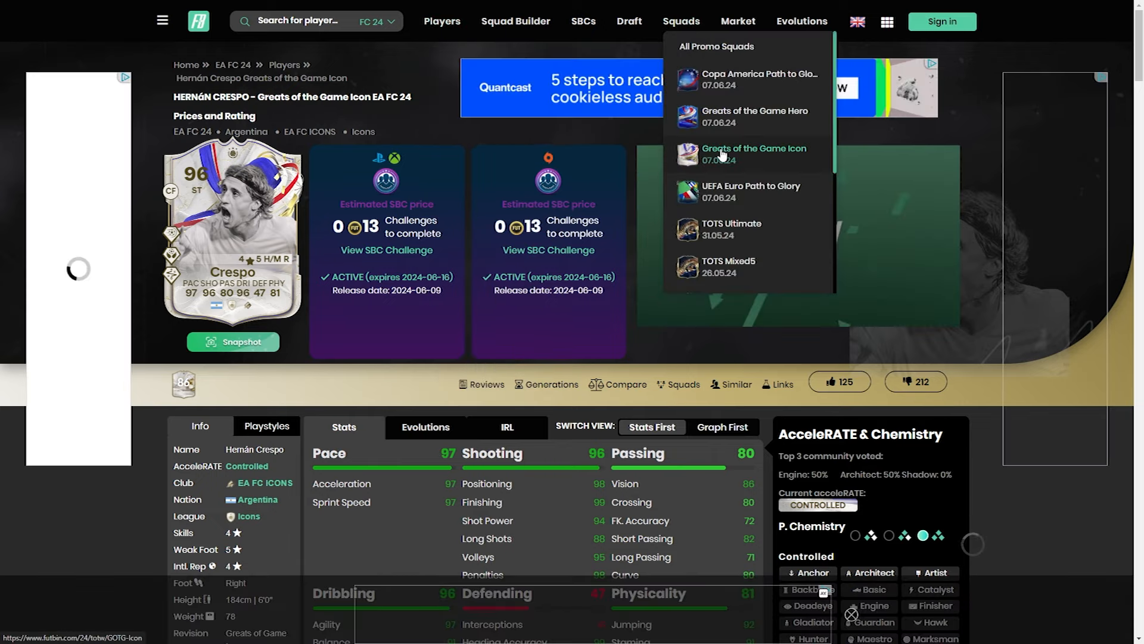
pyautogui.click(754, 153)
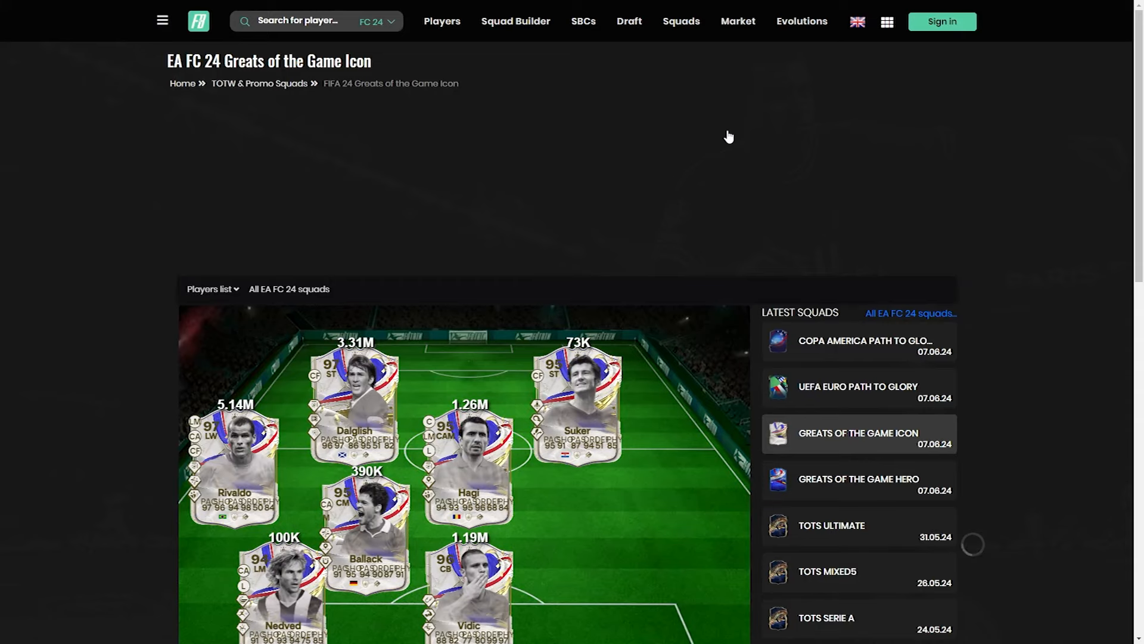
pyautogui.scroll(-3)
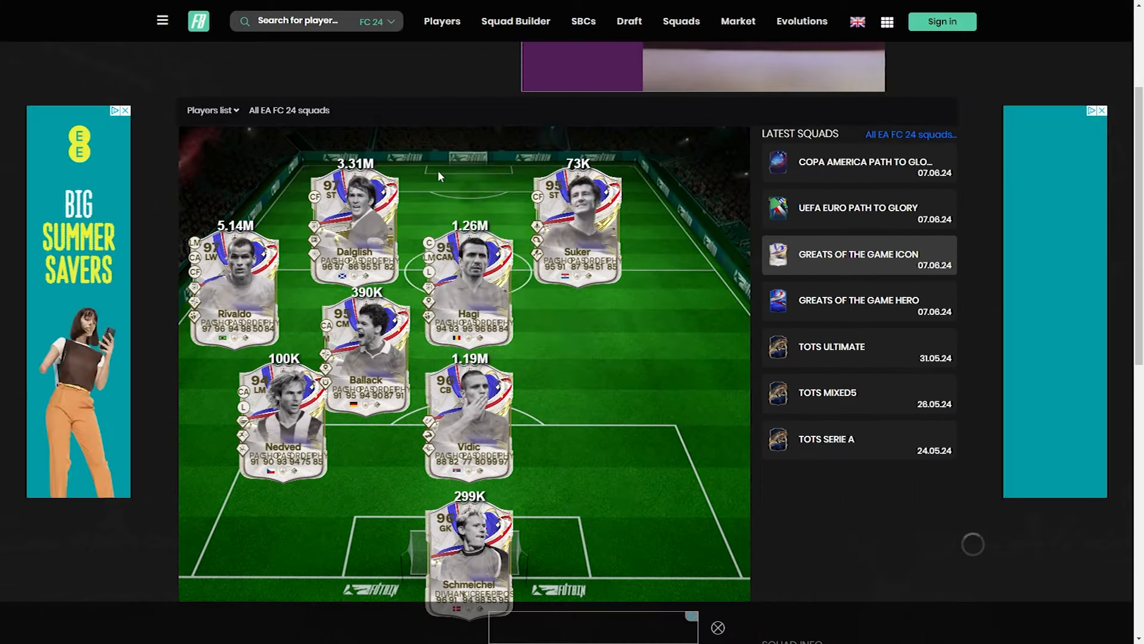
pyautogui.click(738, 21)
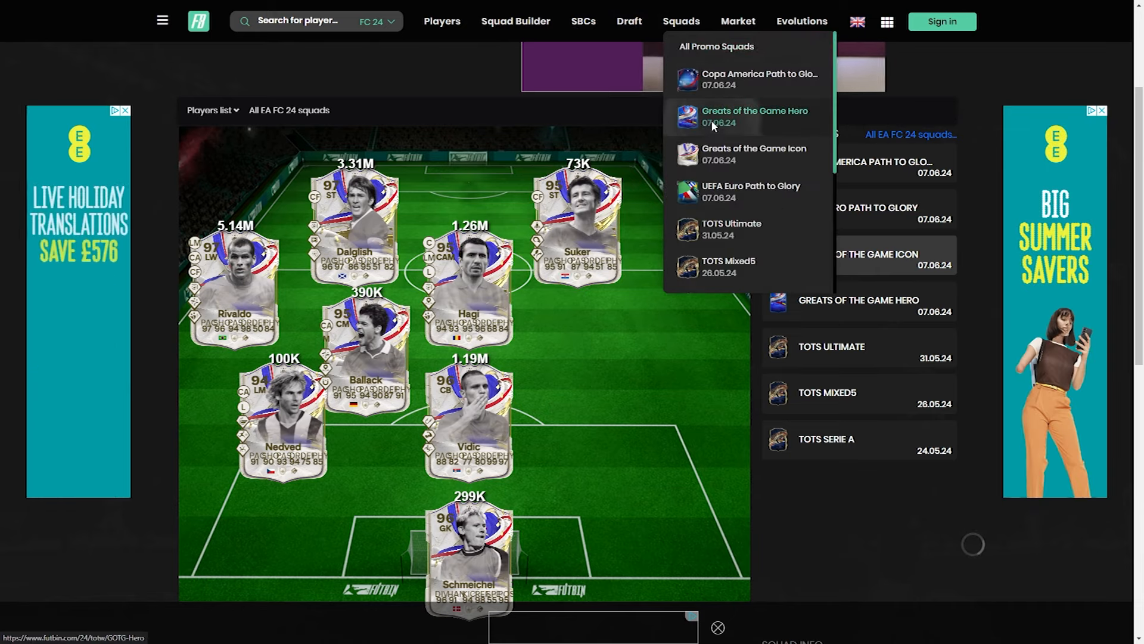
pyautogui.click(755, 117)
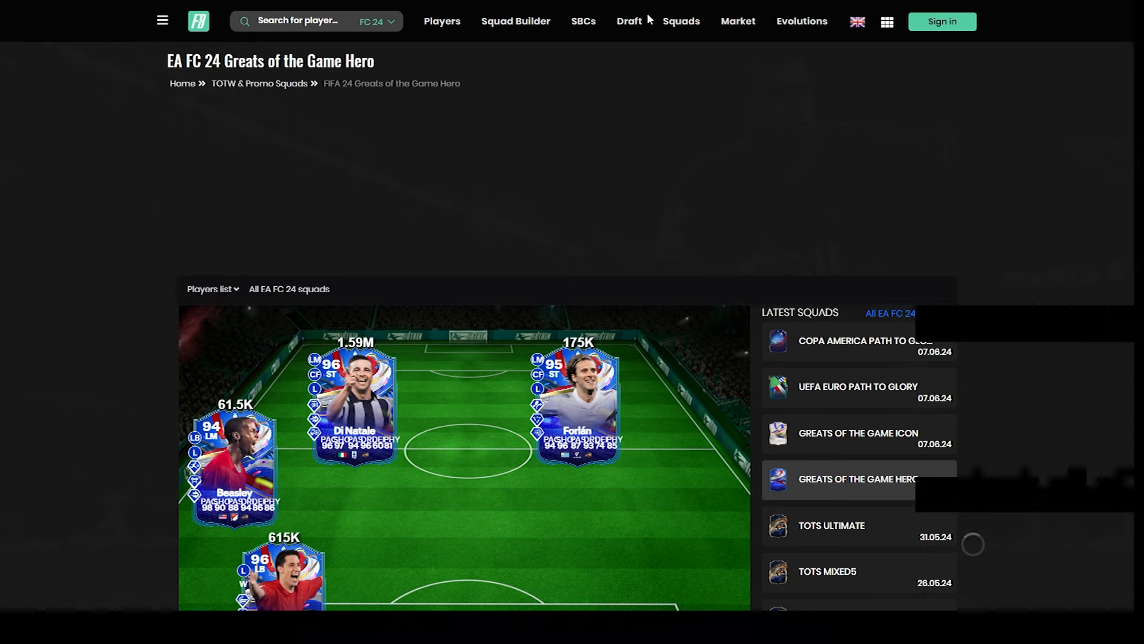
# - Browse the UEFA Euro Path to Glory squad, then open Copa America Path to Glory (~6.25M)
pyautogui.click(680, 20)
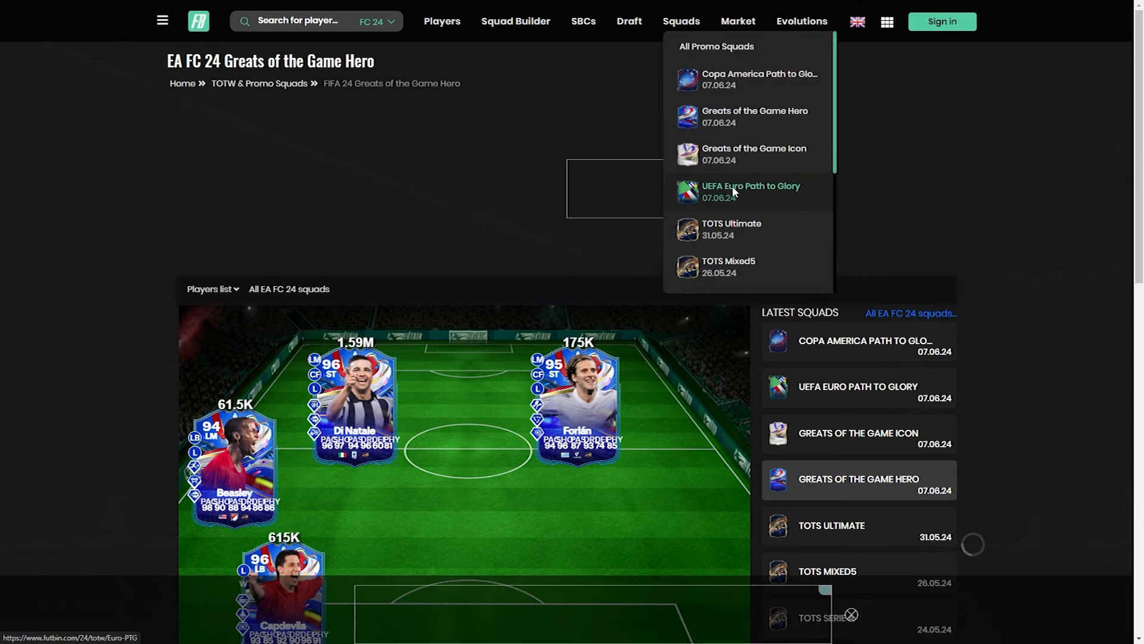
pyautogui.click(751, 192)
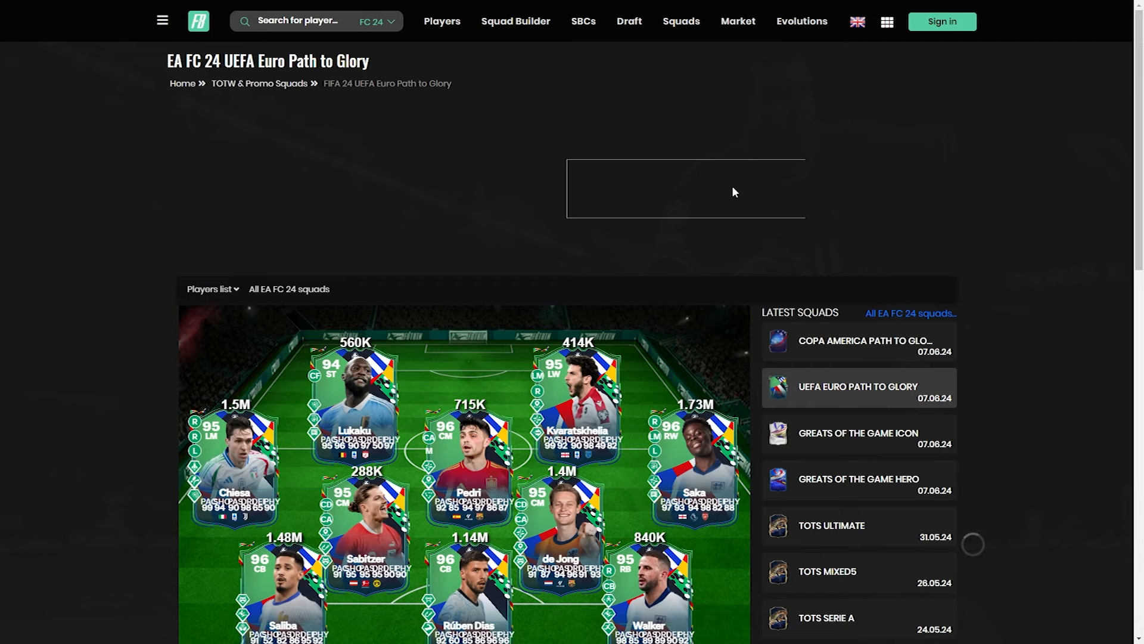
pyautogui.scroll(-3)
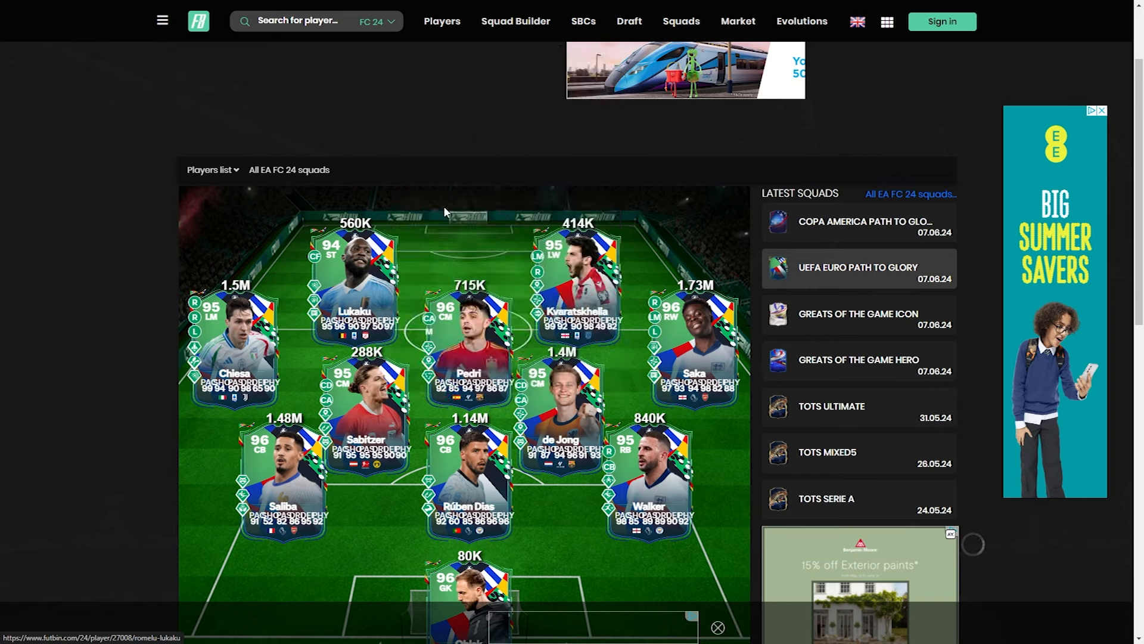
pyautogui.scroll(-3)
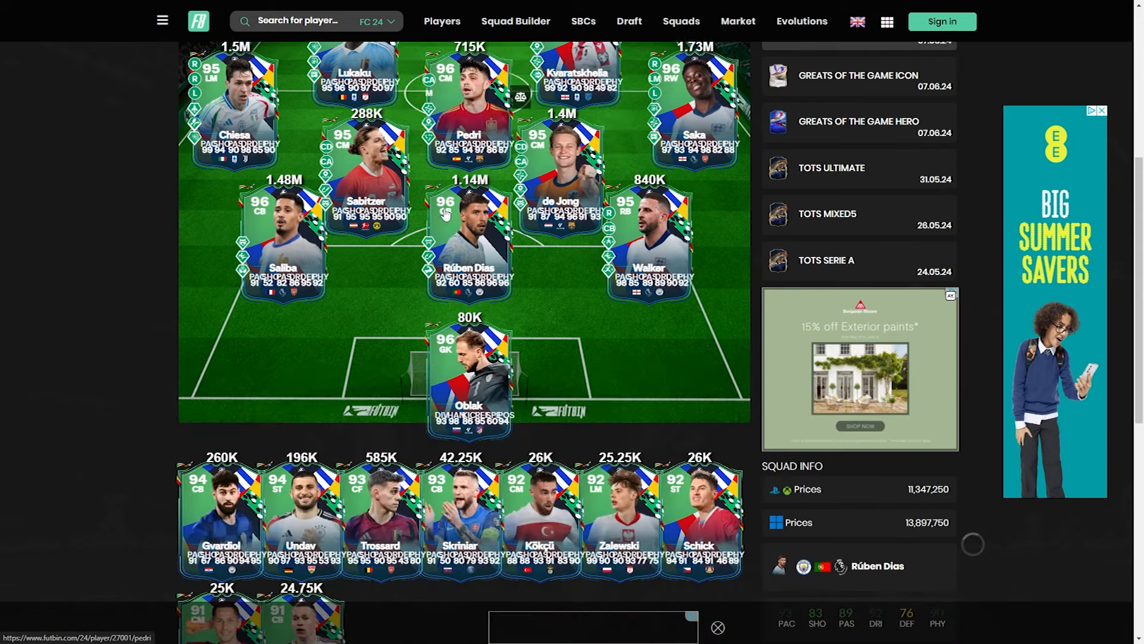
pyautogui.click(680, 21)
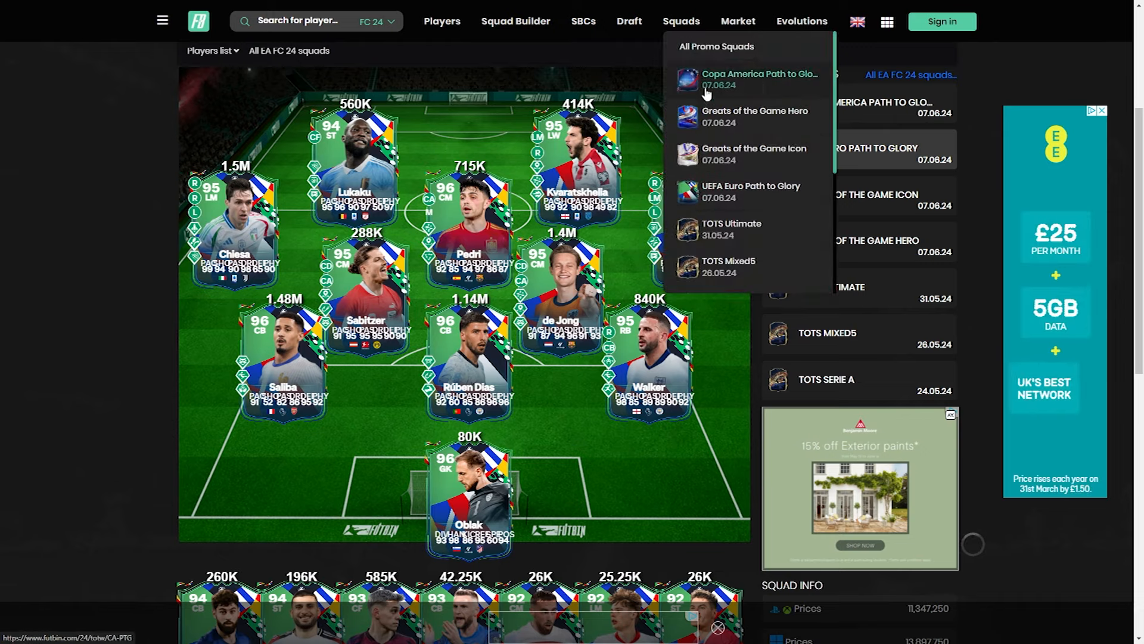
pyautogui.click(758, 78)
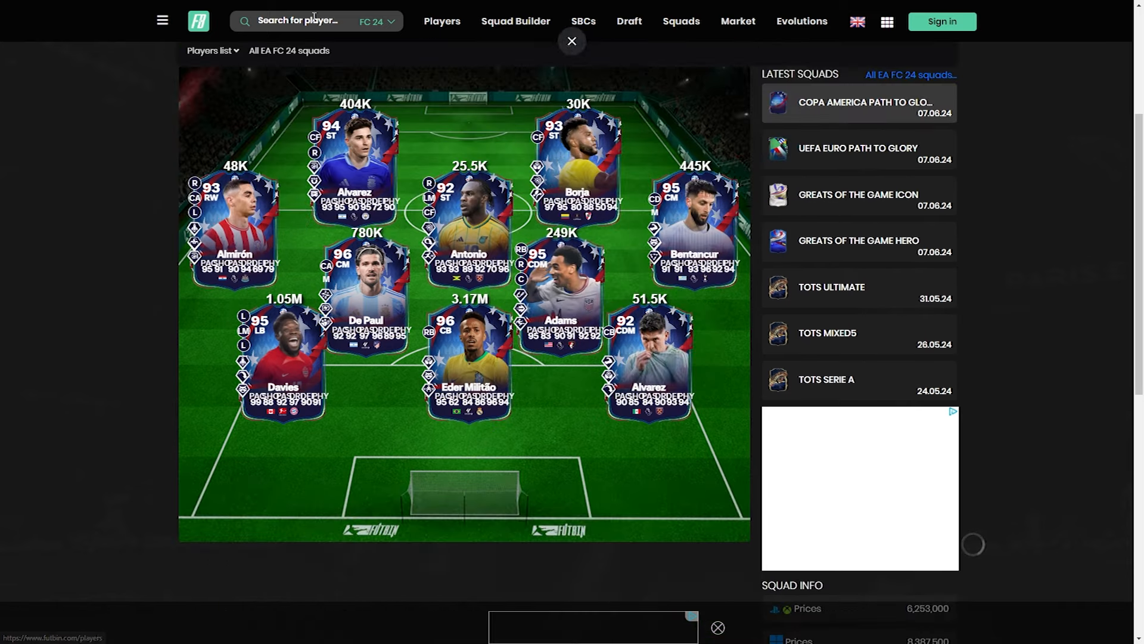
# - Filter players to ST, sort by price descending, and go to page 2
pyautogui.click(442, 22)
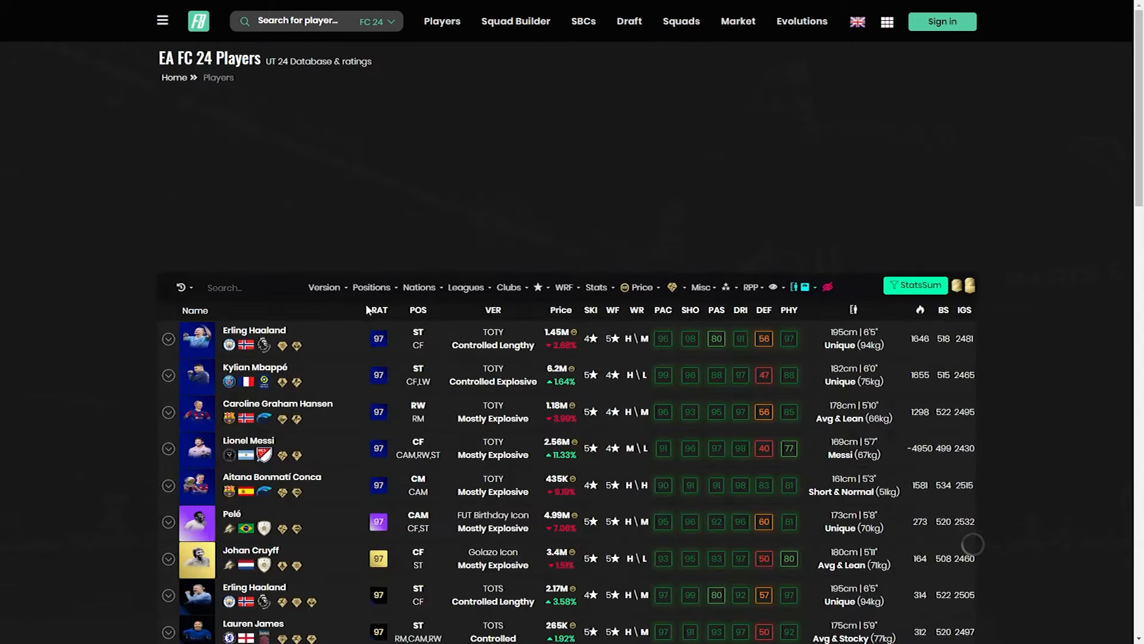
pyautogui.click(324, 287)
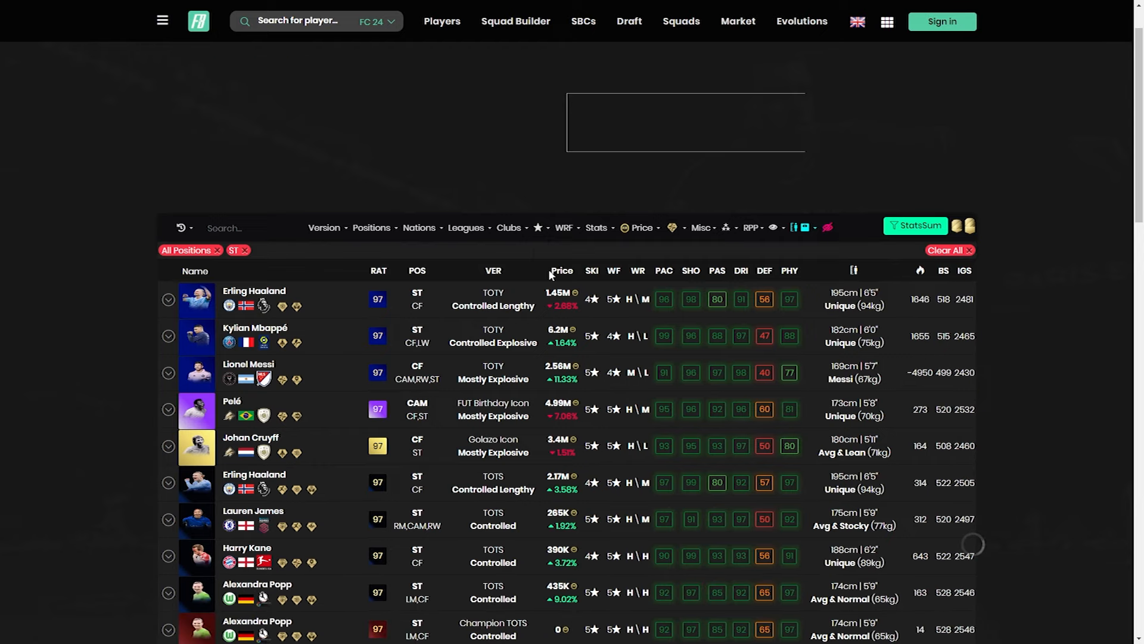
pyautogui.click(561, 270)
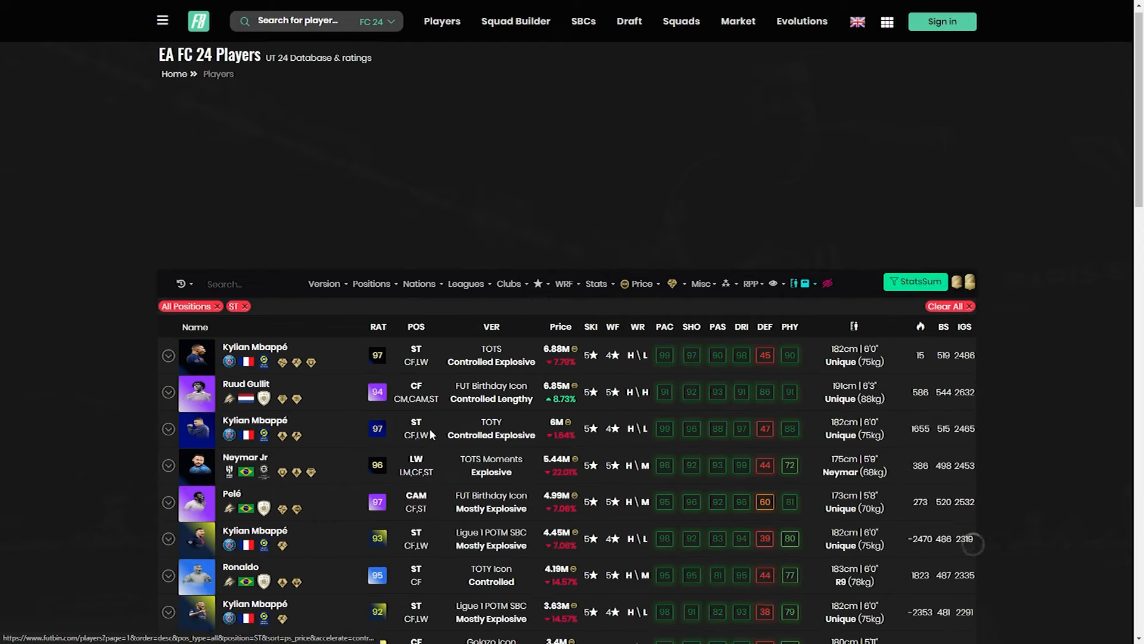
pyautogui.scroll(-3)
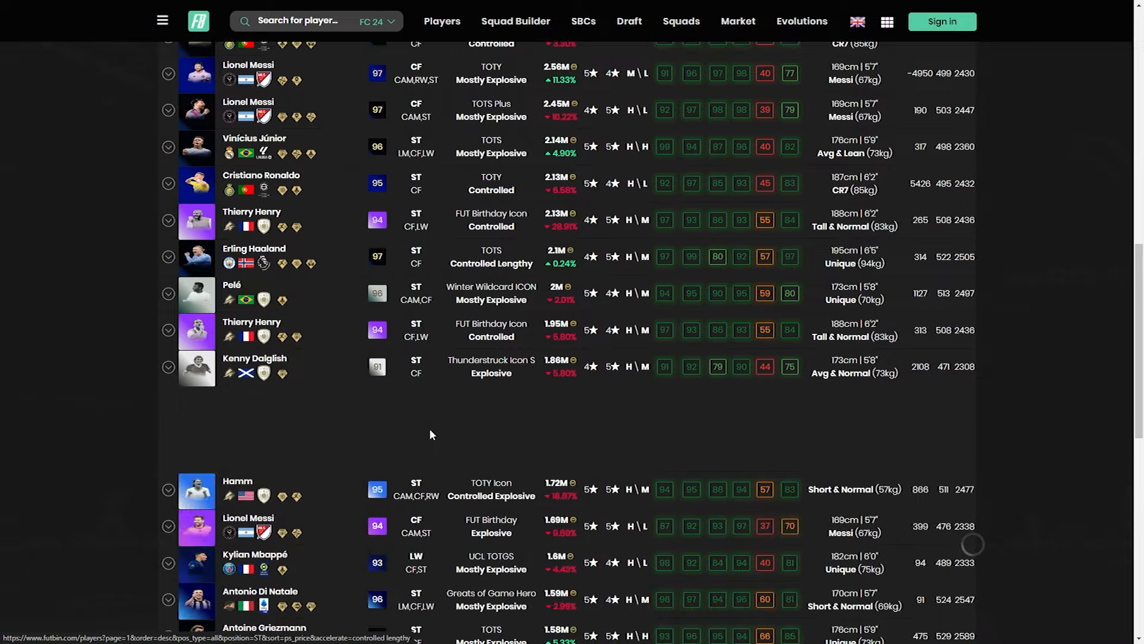
pyautogui.scroll(-3)
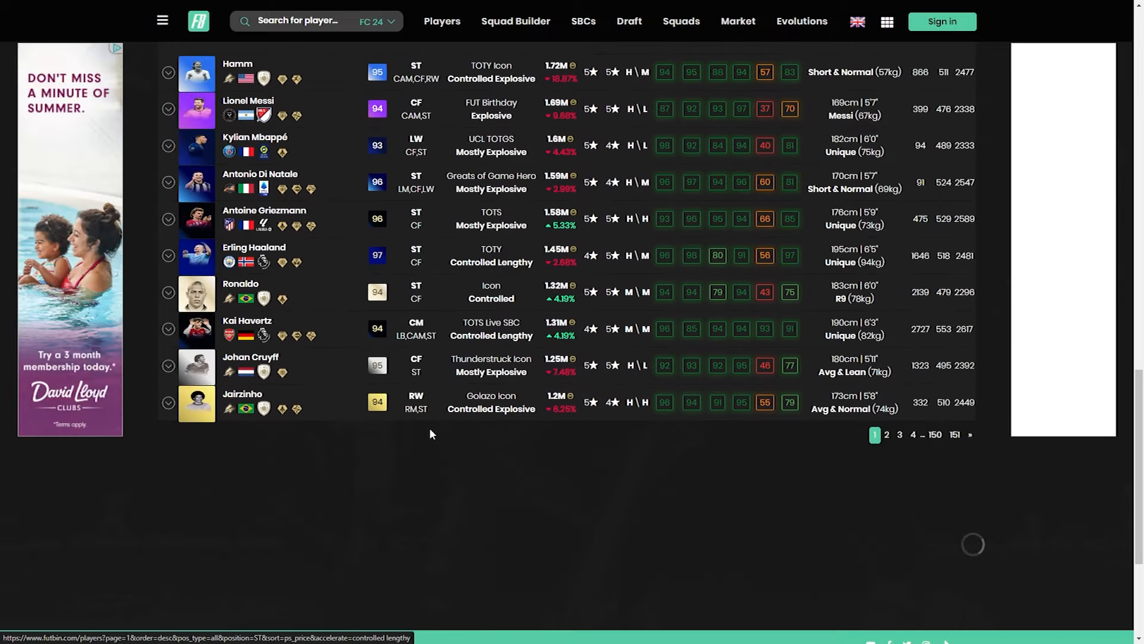
pyautogui.scroll(-3)
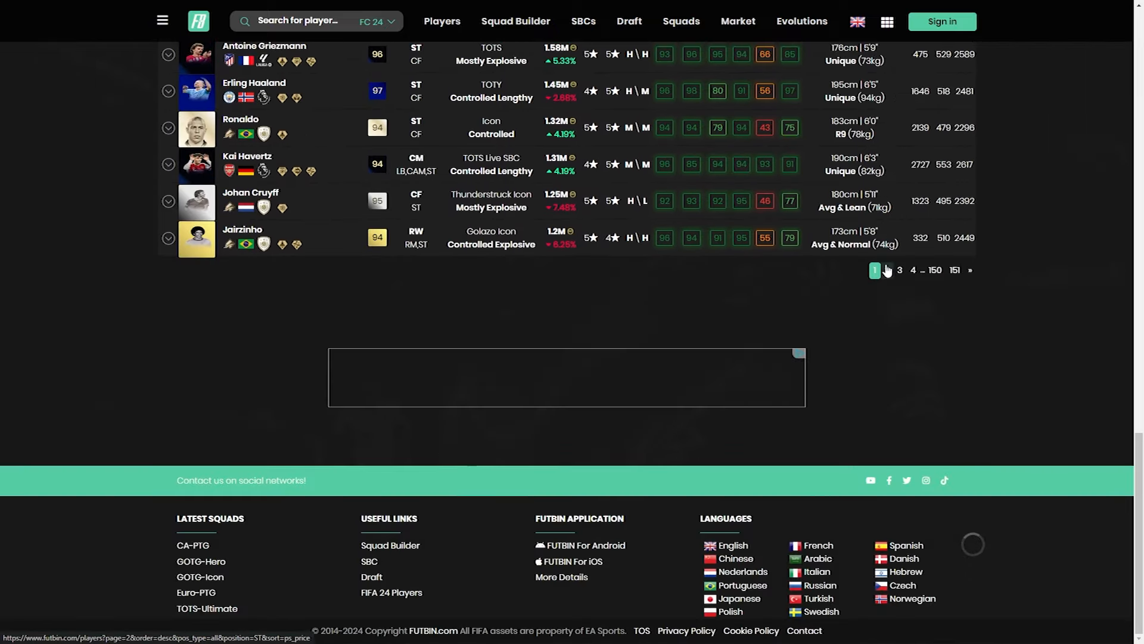
pyautogui.click(680, 20)
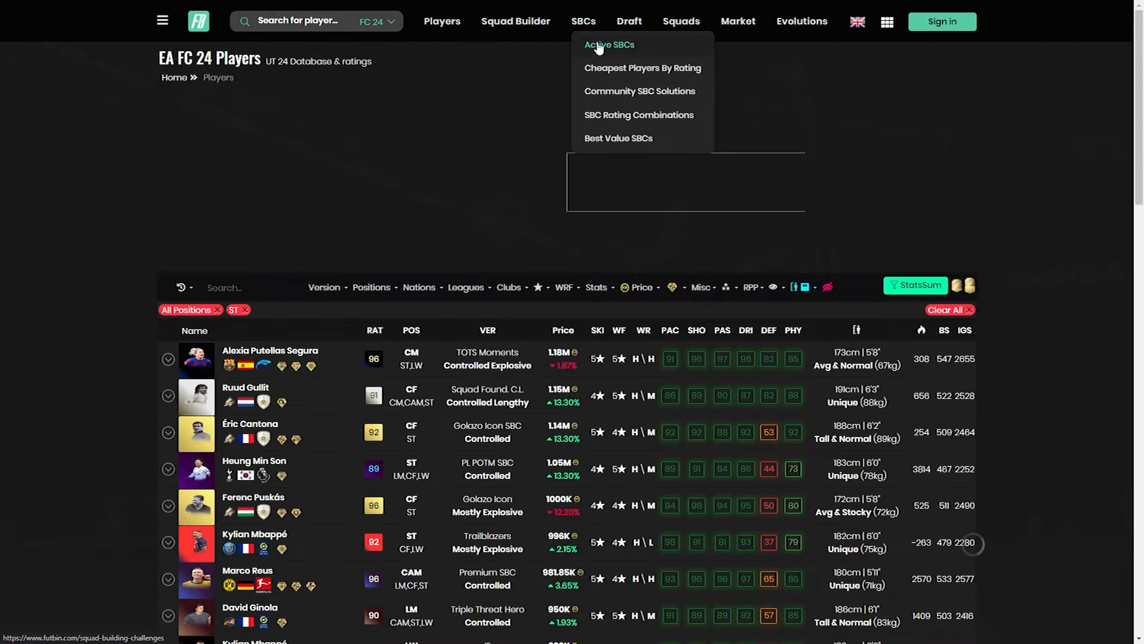
# - Open Active SBCs and scroll through Hernán Crespo's 13 challenges to his Icon page
pyautogui.click(609, 45)
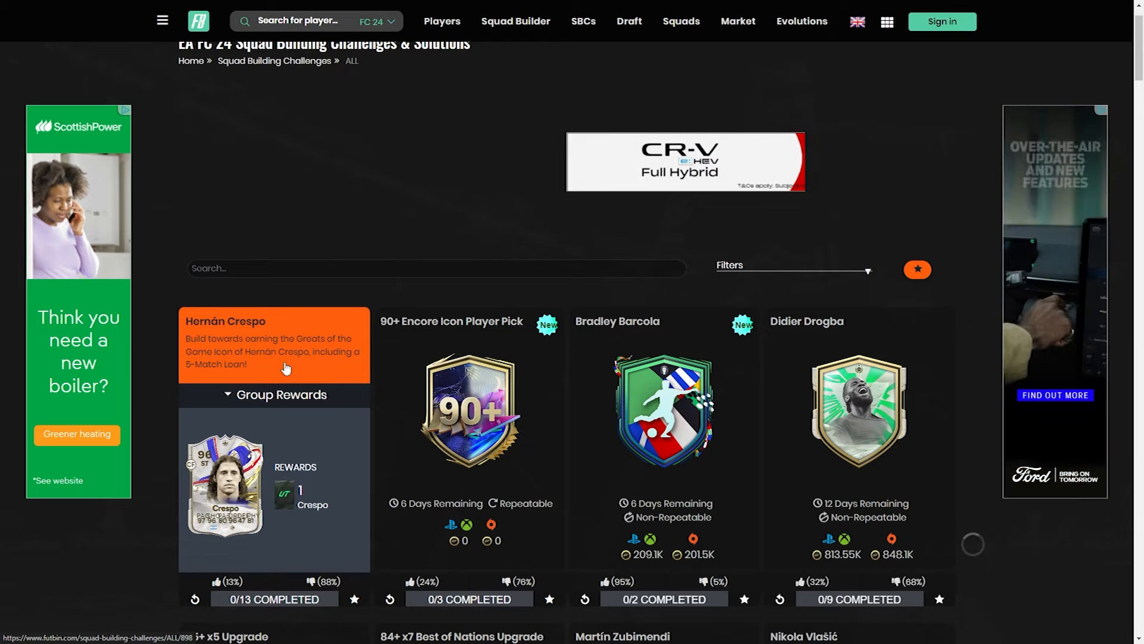
pyautogui.scroll(-3)
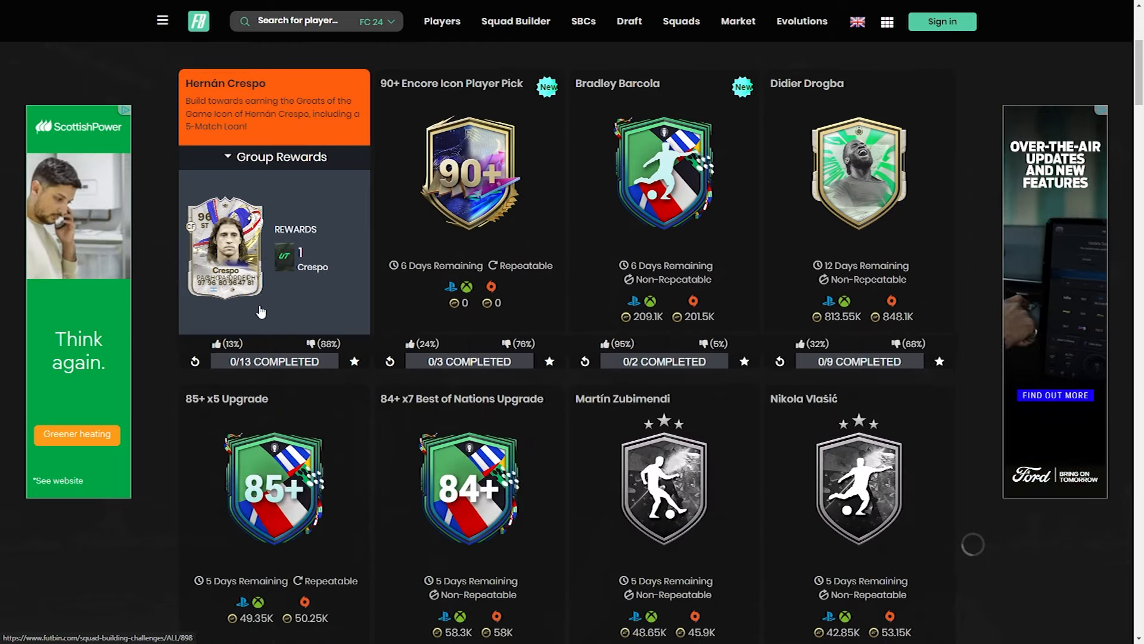
pyautogui.moveTo(267, 325)
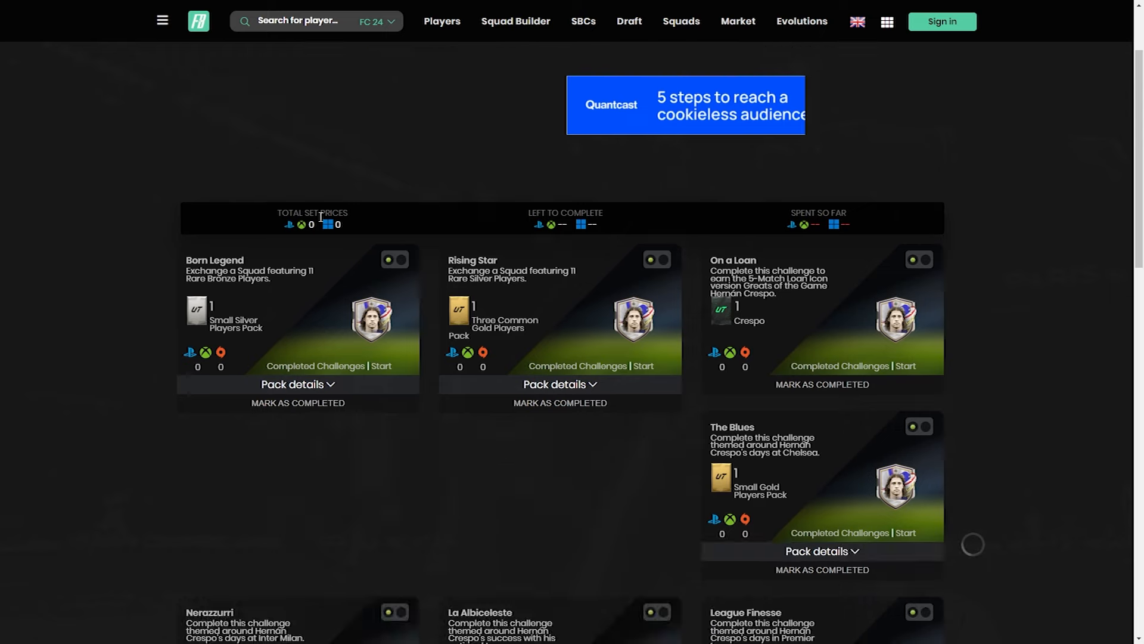
pyautogui.scroll(-3)
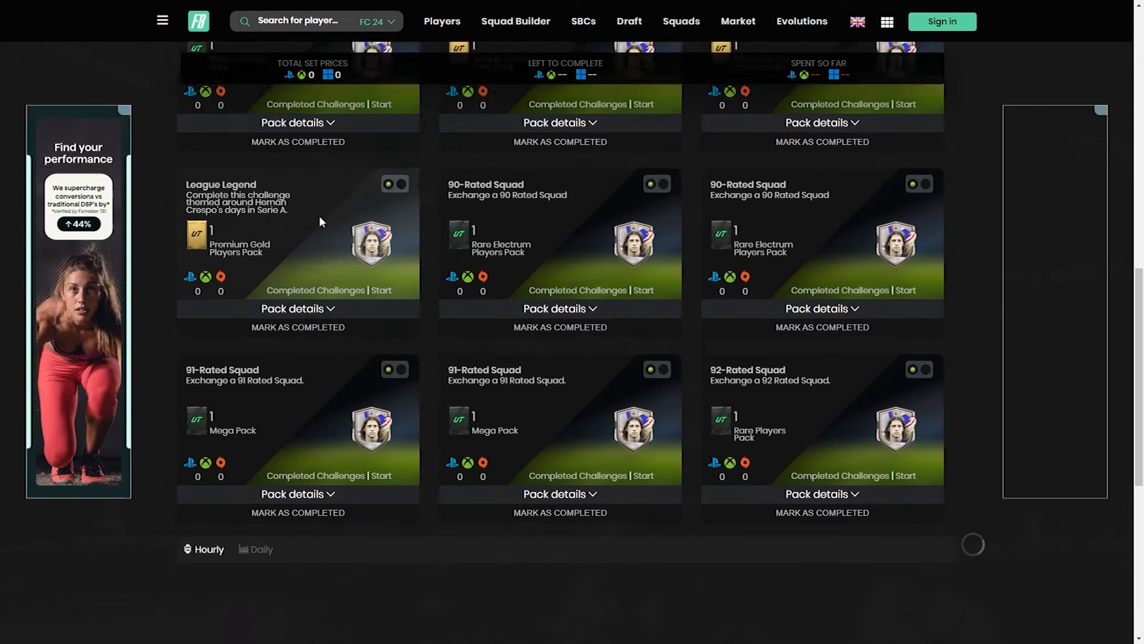
pyautogui.scroll(-3)
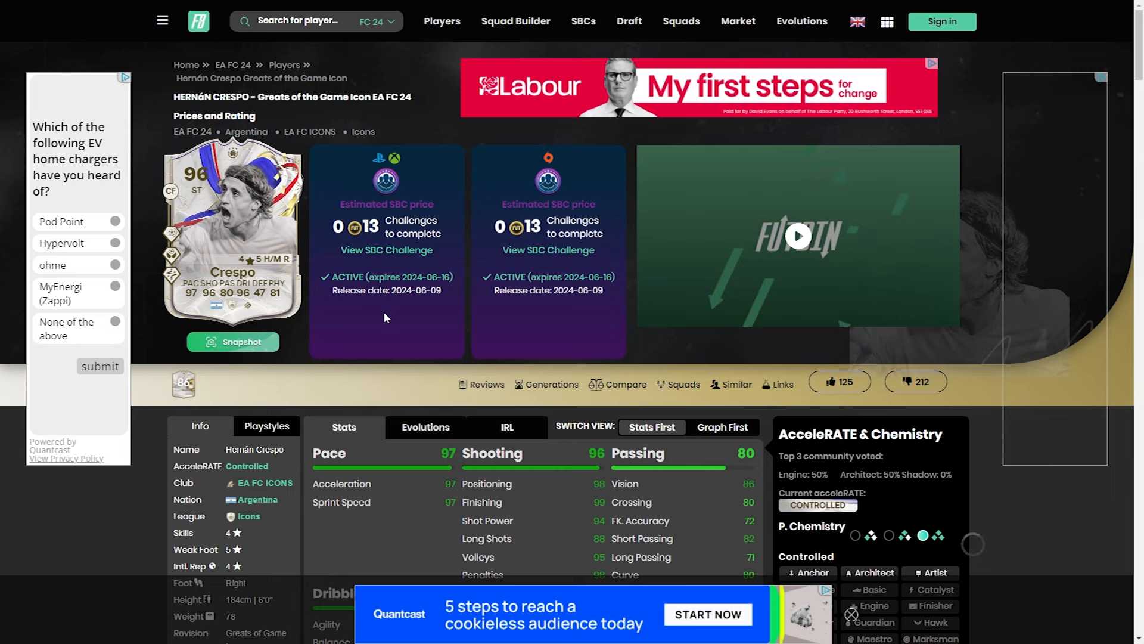
pyautogui.moveTo(393, 310)
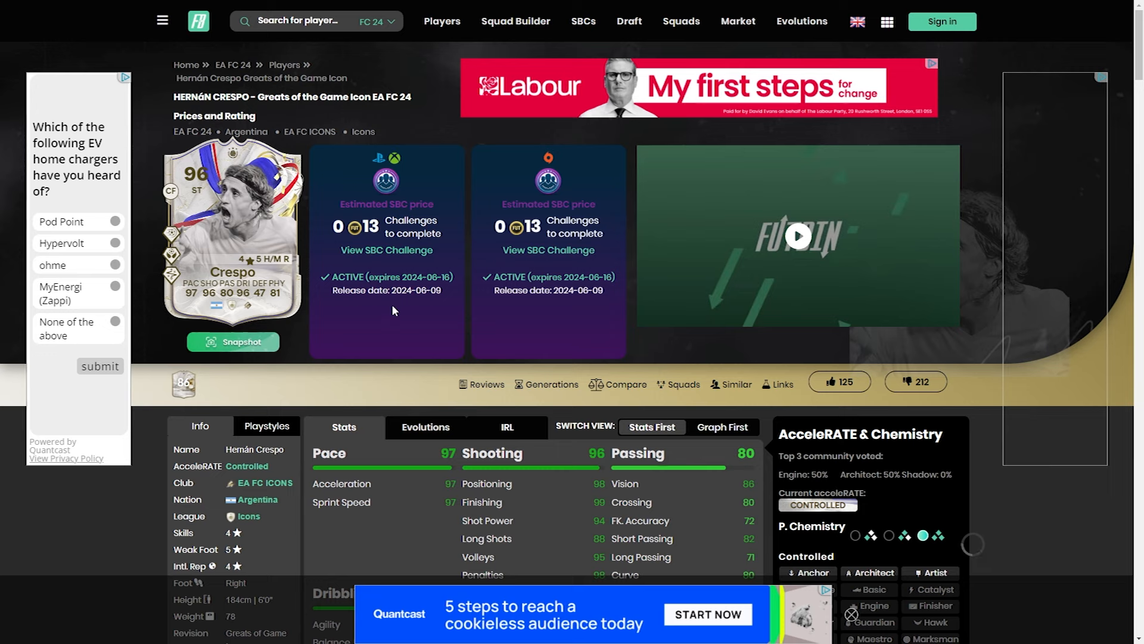
# - Return to the full SBC overview led by Hernán Crespo and 90+ Encore Icon Pick
pyautogui.click(681, 22)
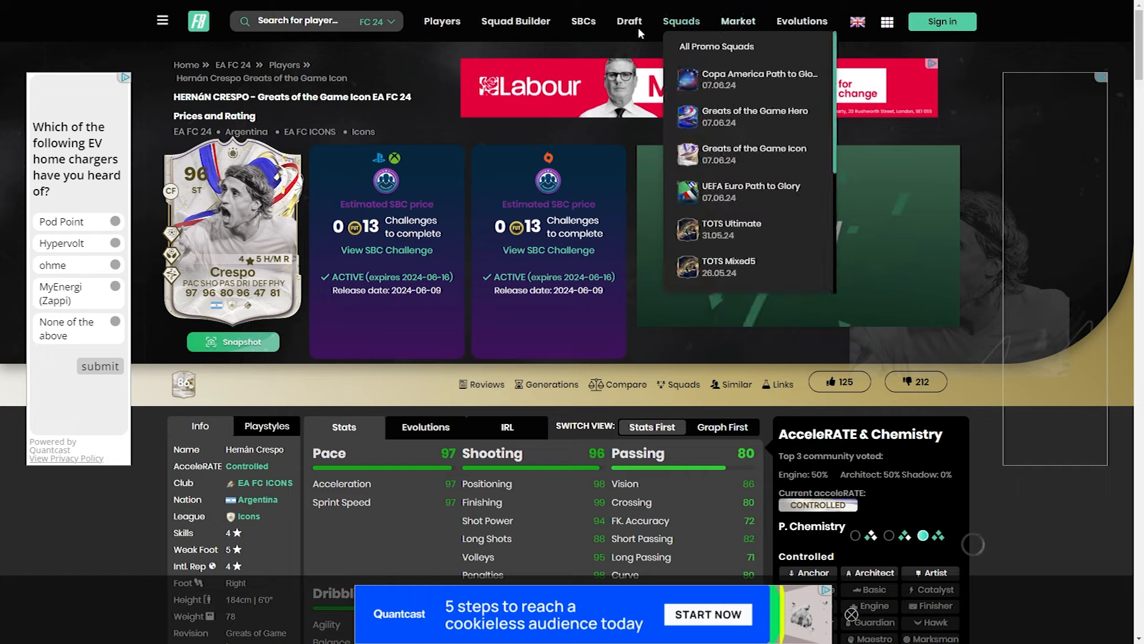
pyautogui.click(583, 20)
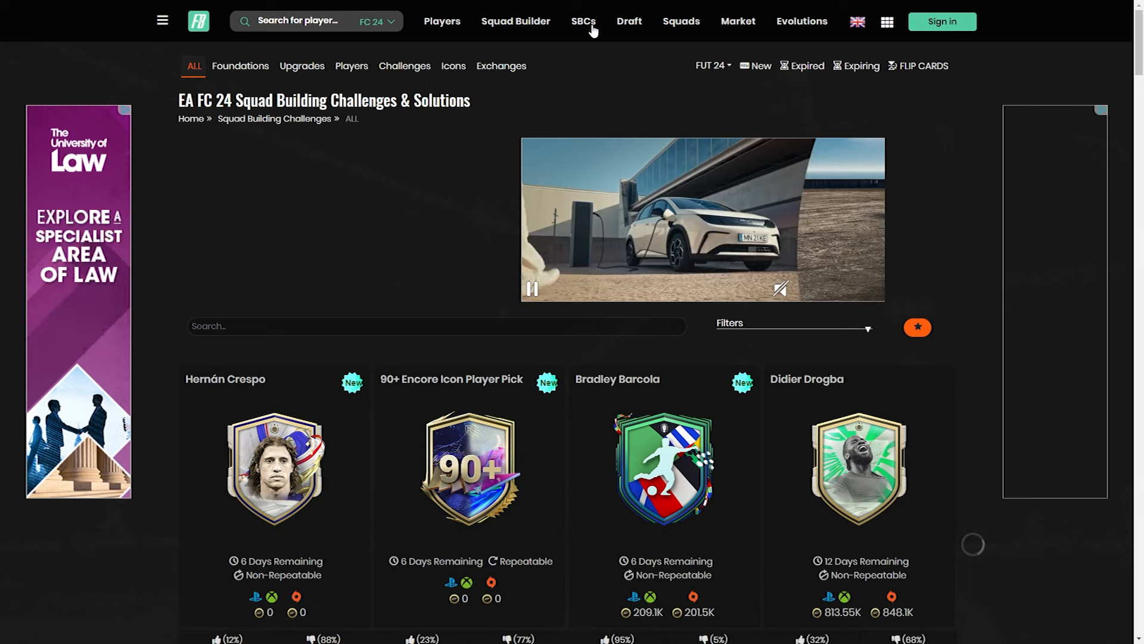
# - Open Hernán Crespo's challenge set from the SBC grid and return to his player page
pyautogui.scroll(-3)
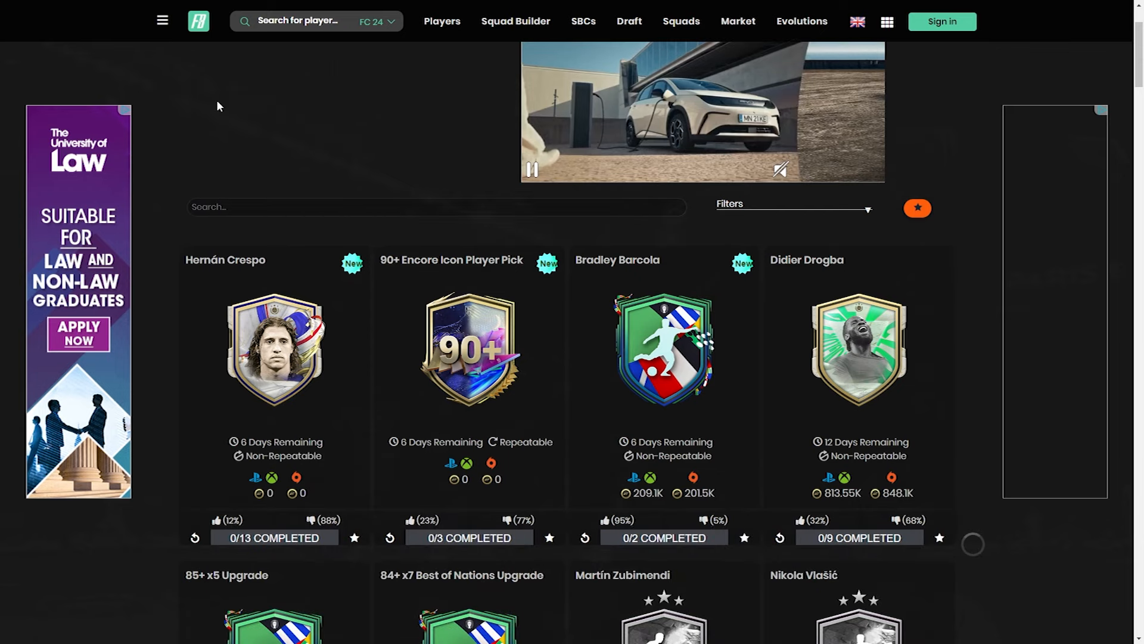
pyautogui.scroll(-3)
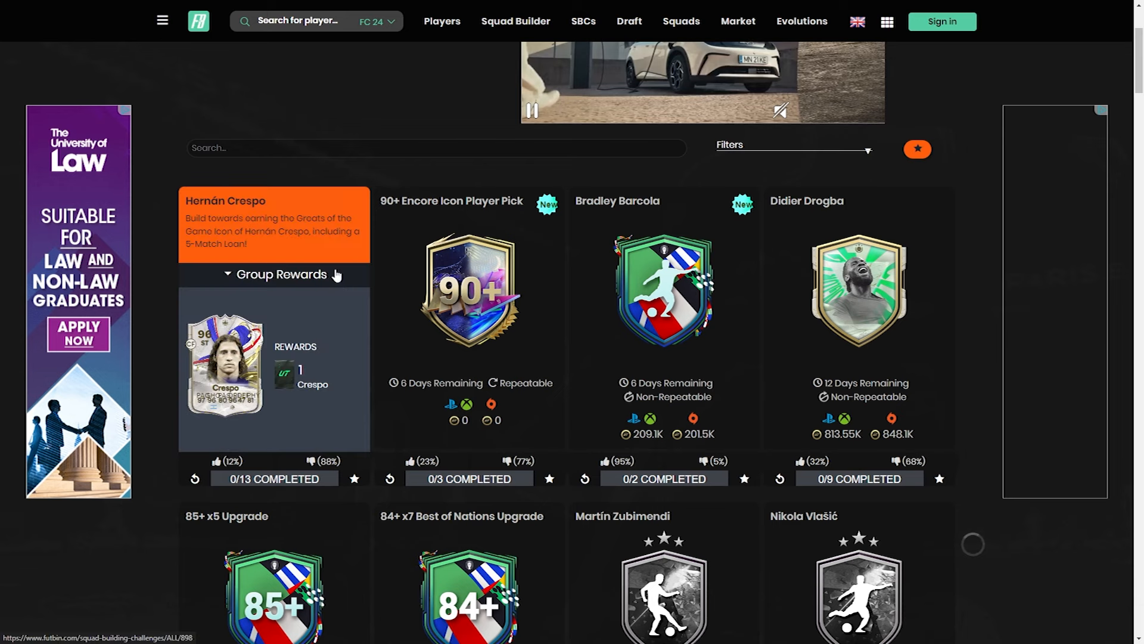
pyautogui.moveTo(335, 266)
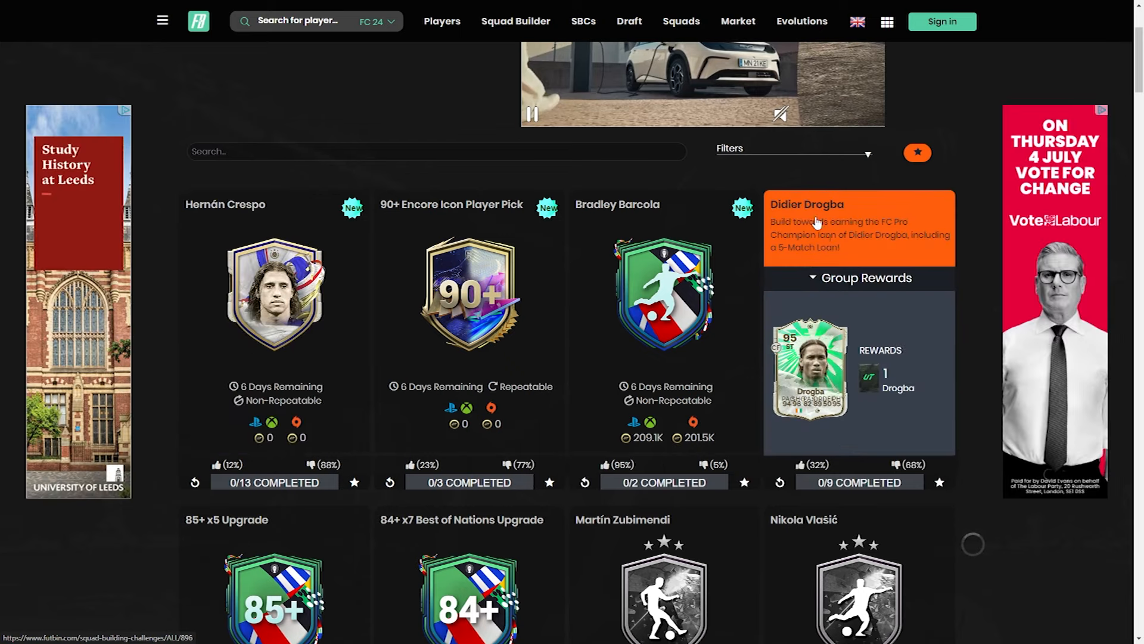
pyautogui.scroll(-3)
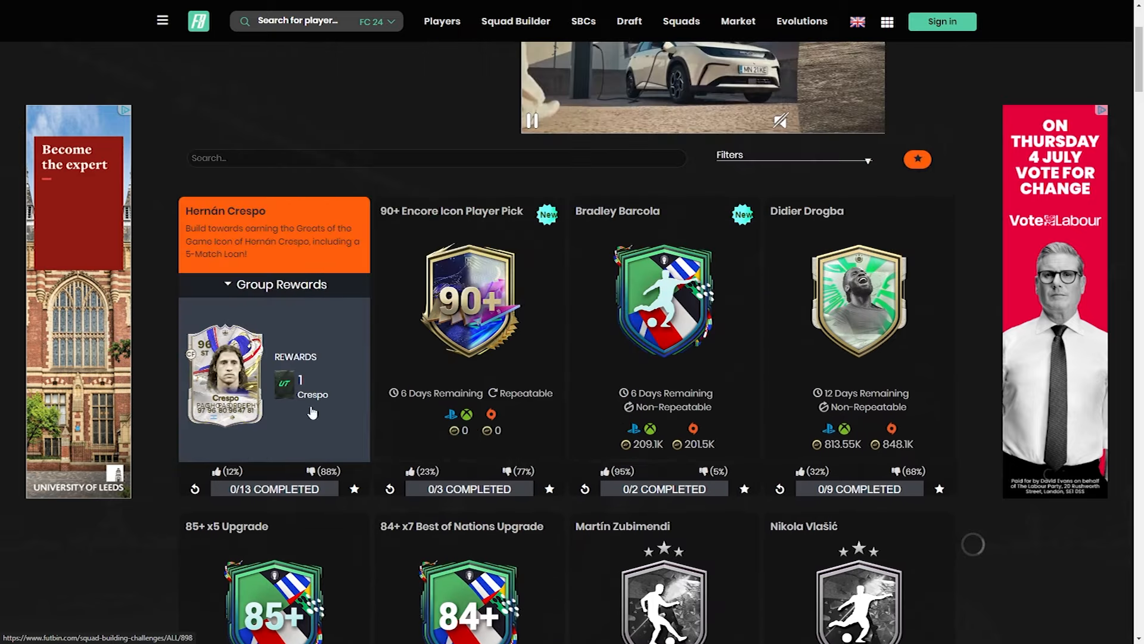
pyautogui.click(274, 234)
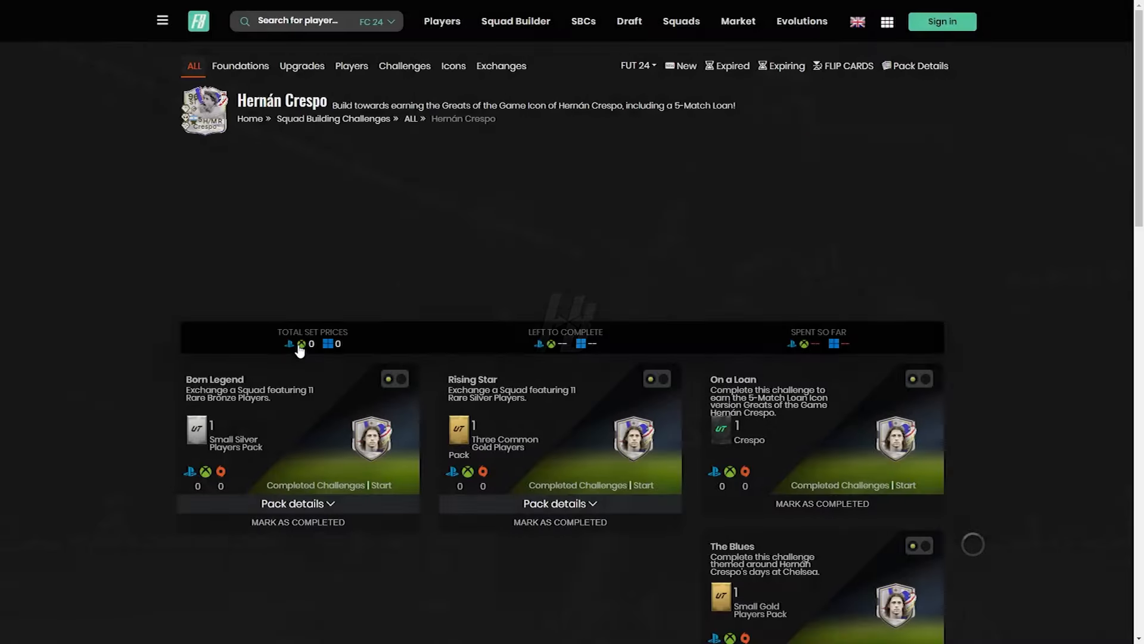
pyautogui.scroll(-3)
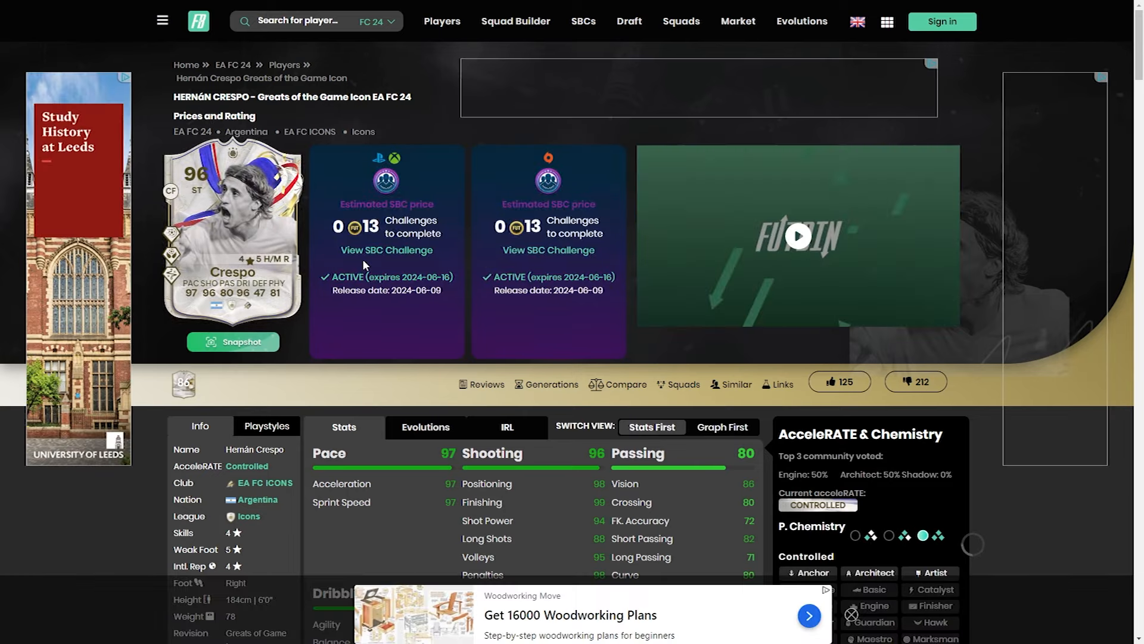
pyautogui.scroll(-3)
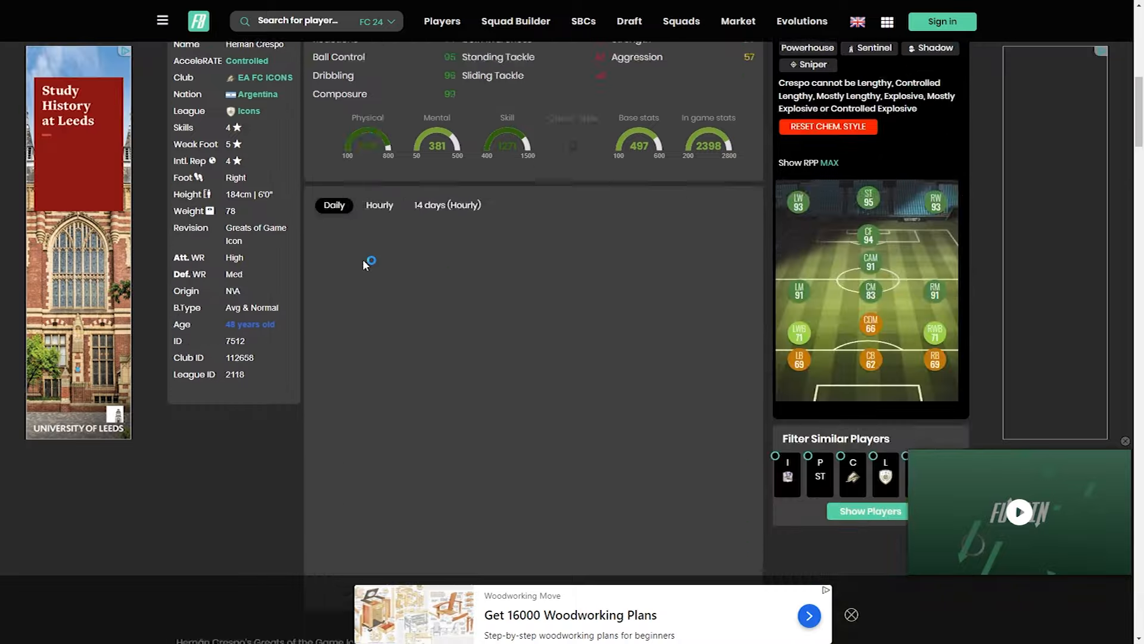
pyautogui.scroll(-3)
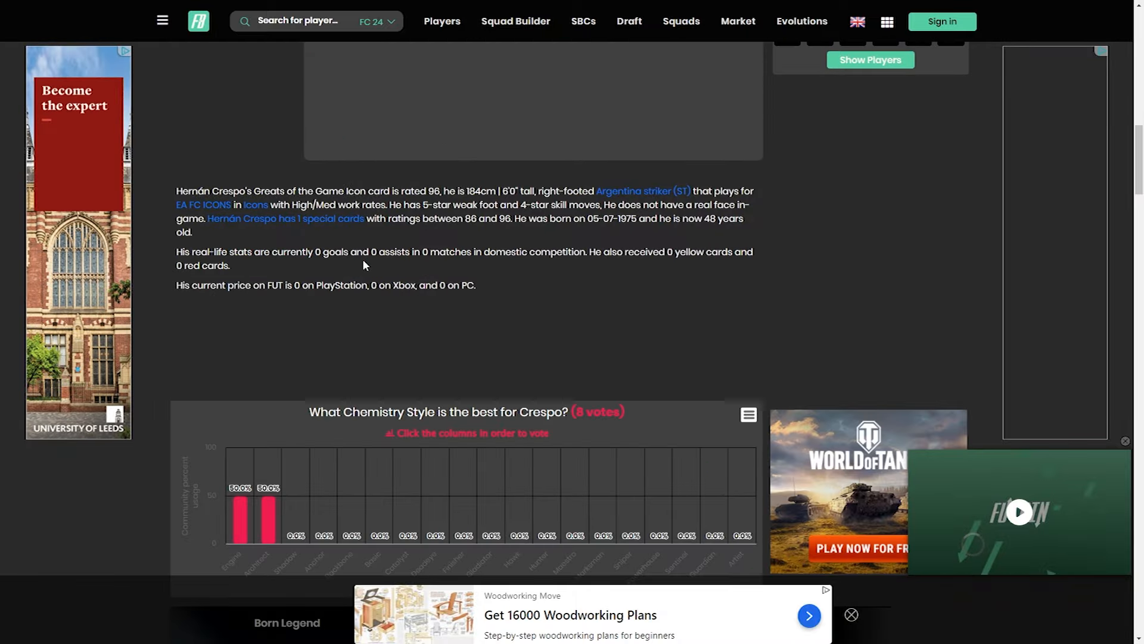
pyautogui.scroll(3)
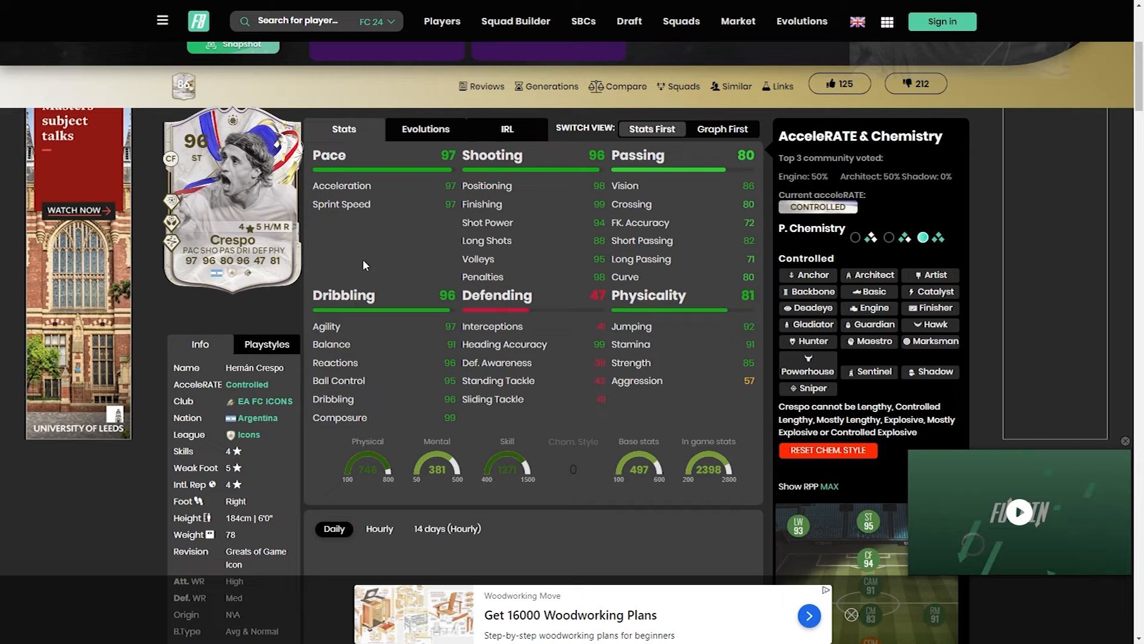
pyautogui.scroll(-3)
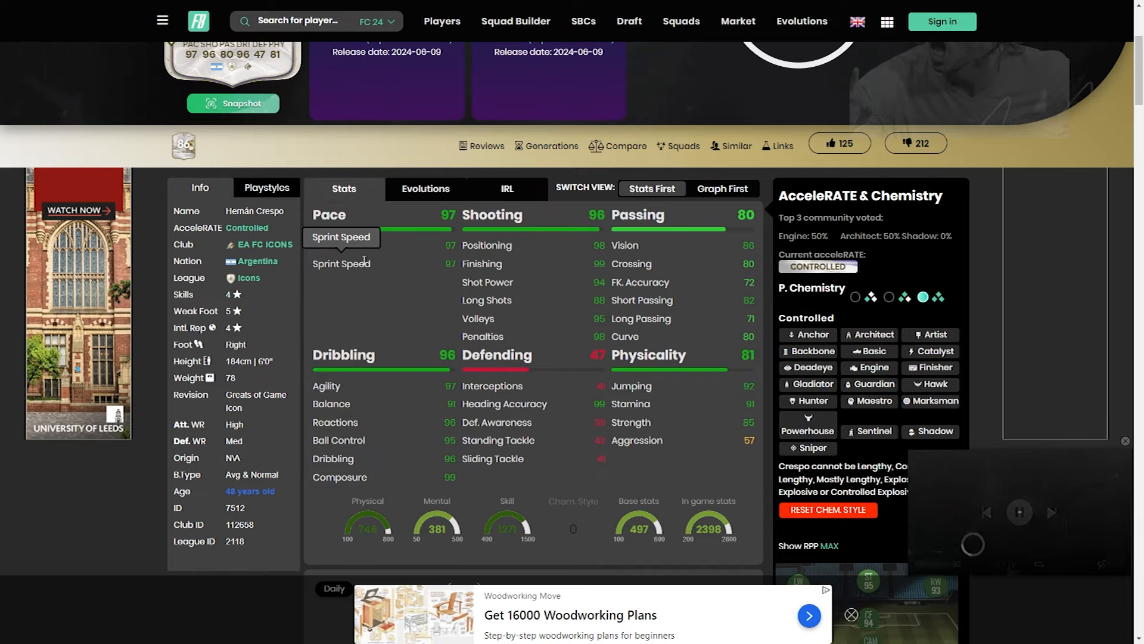